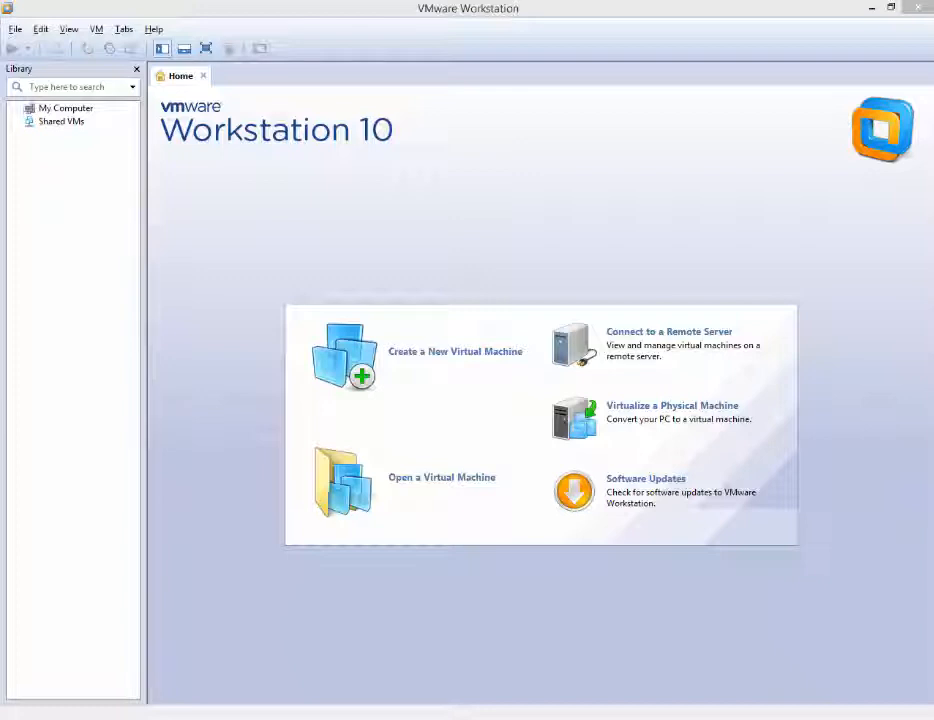
mouse_move(500, 52)
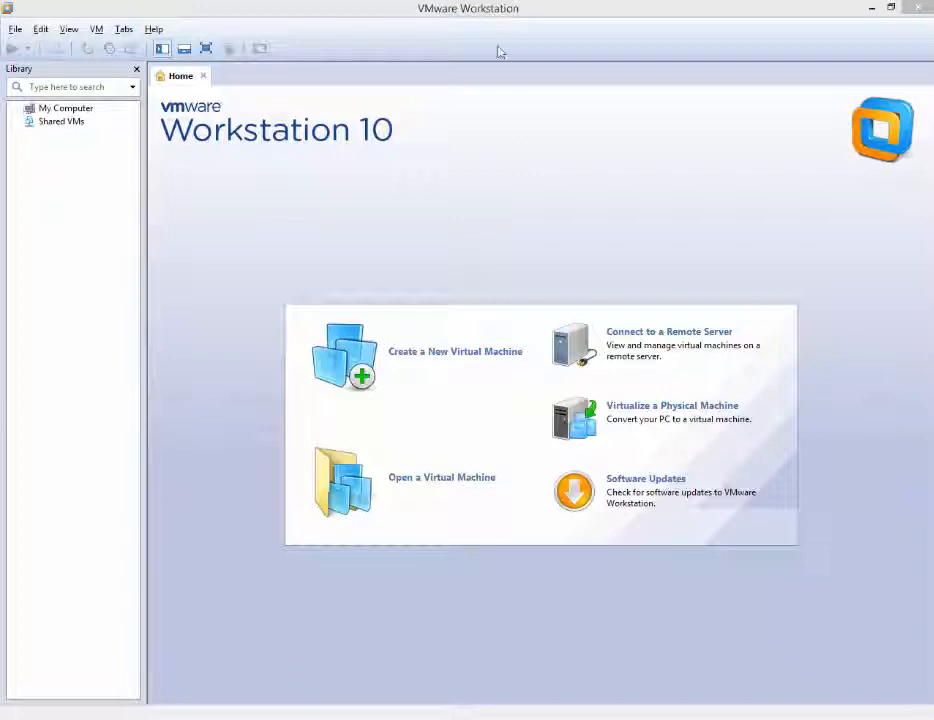
mouse_move(404, 234)
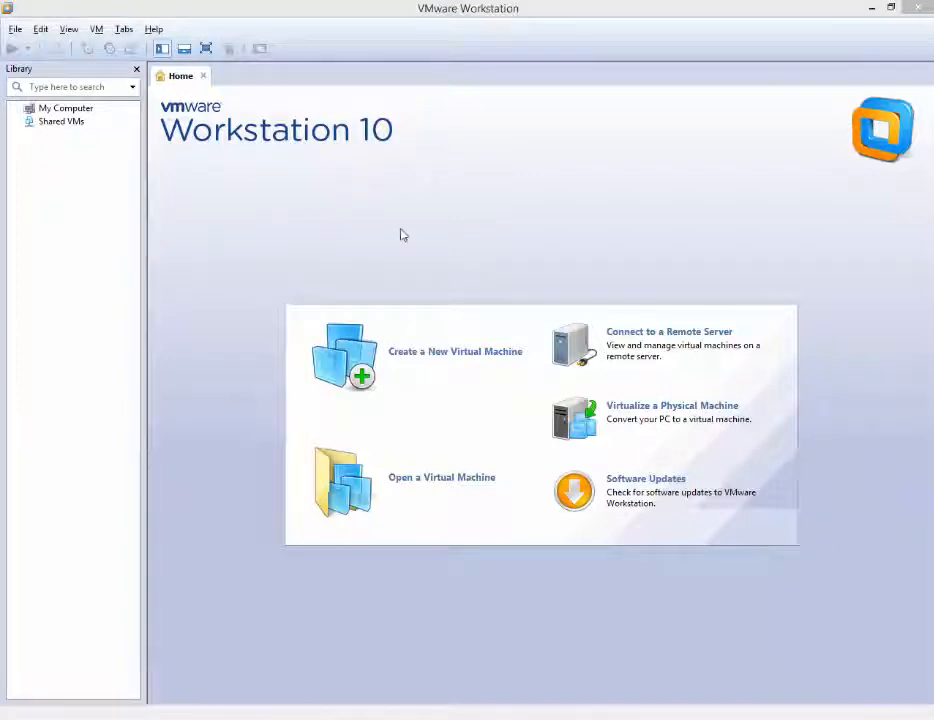
mouse_move(426, 264)
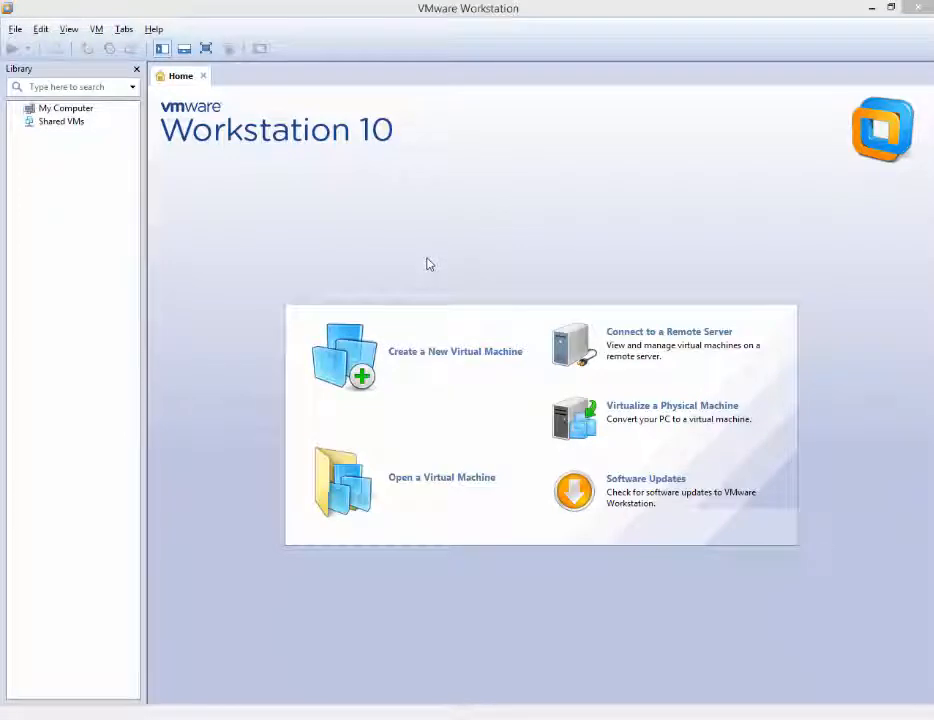
mouse_move(188, 144)
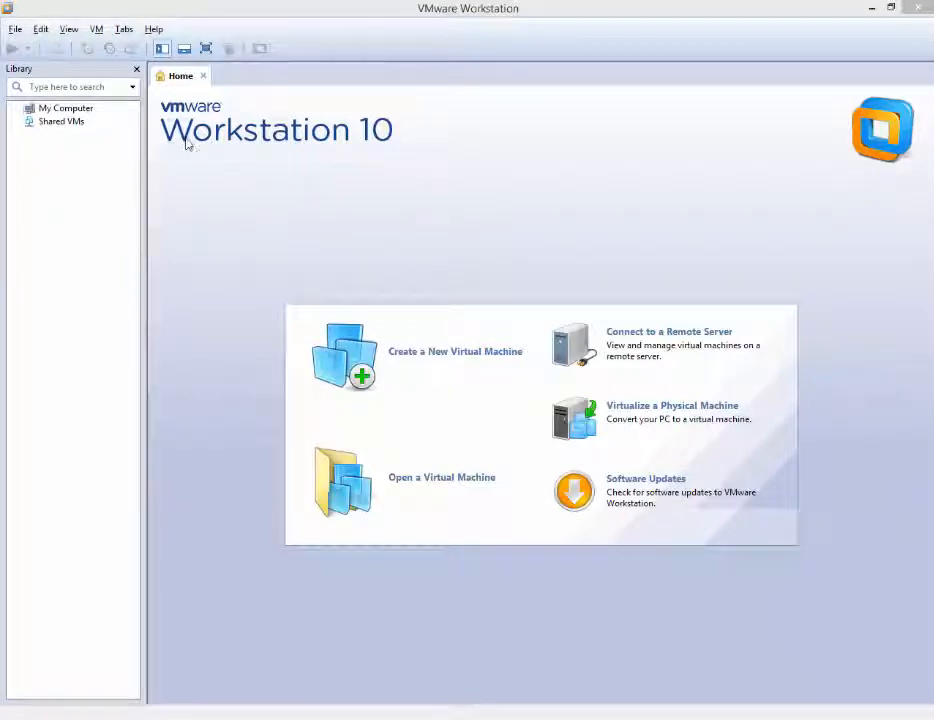
mouse_move(358, 172)
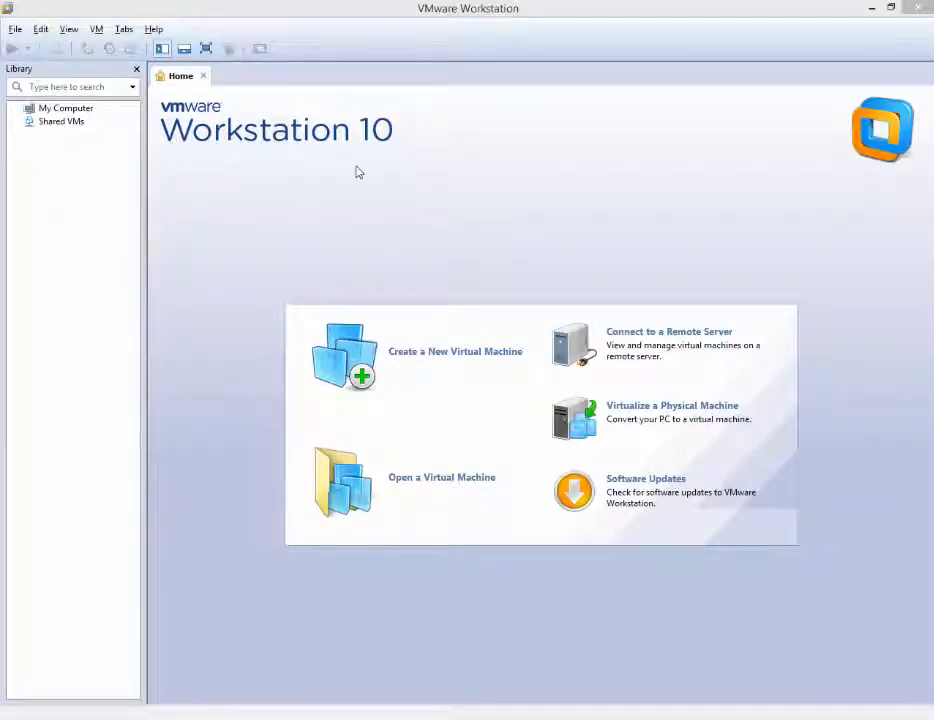
mouse_move(60, 122)
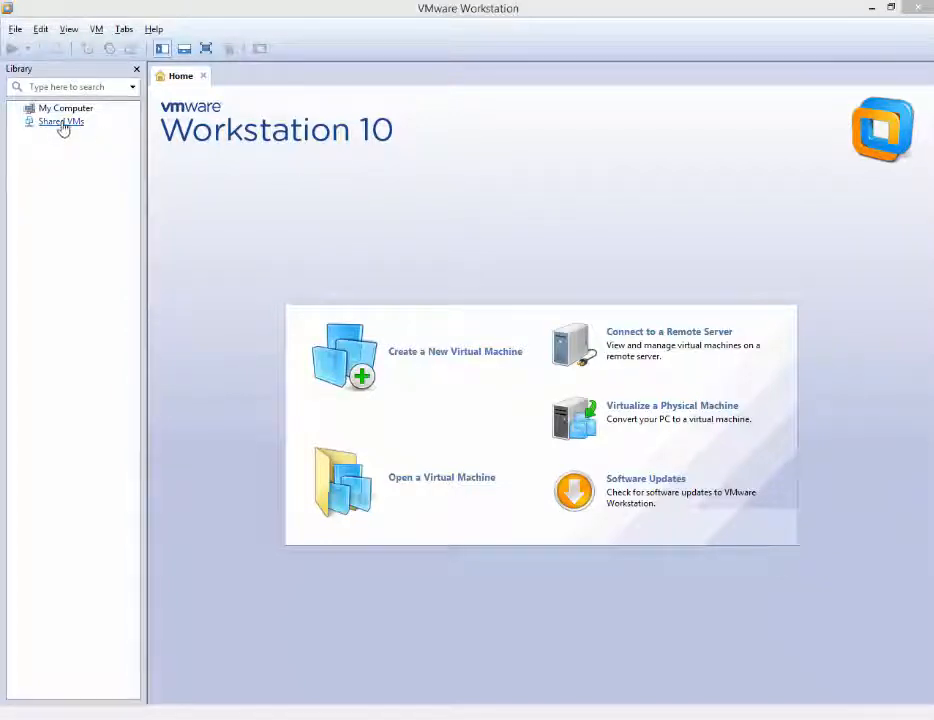
mouse_move(62, 136)
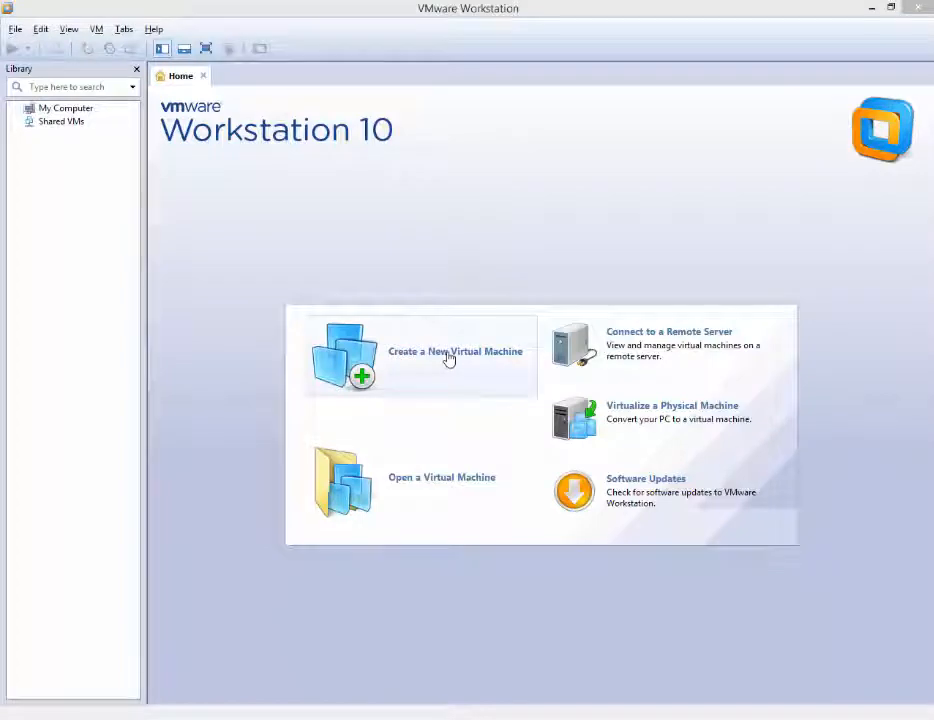
Step: Start the New Virtual Machine Wizard from the VMware Workstation home screen
click(456, 352)
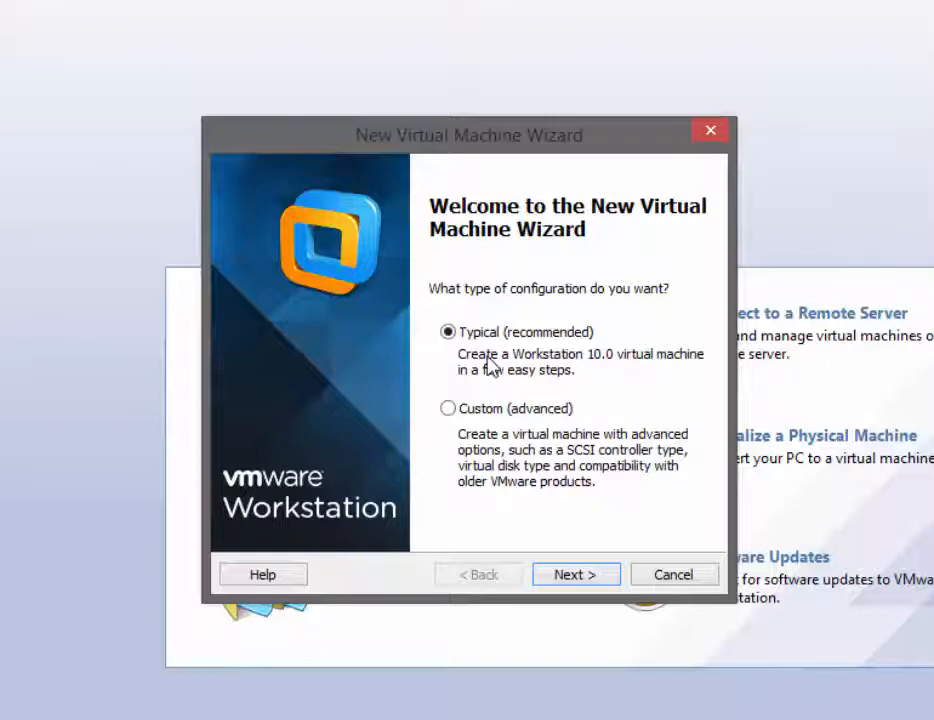
mouse_move(548, 444)
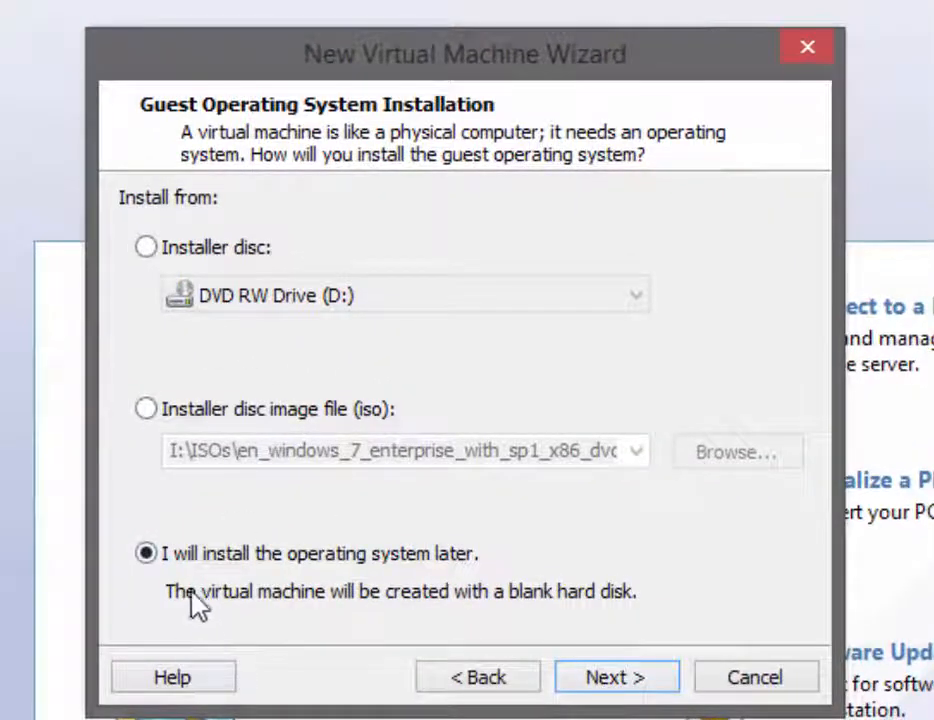
mouse_move(400, 580)
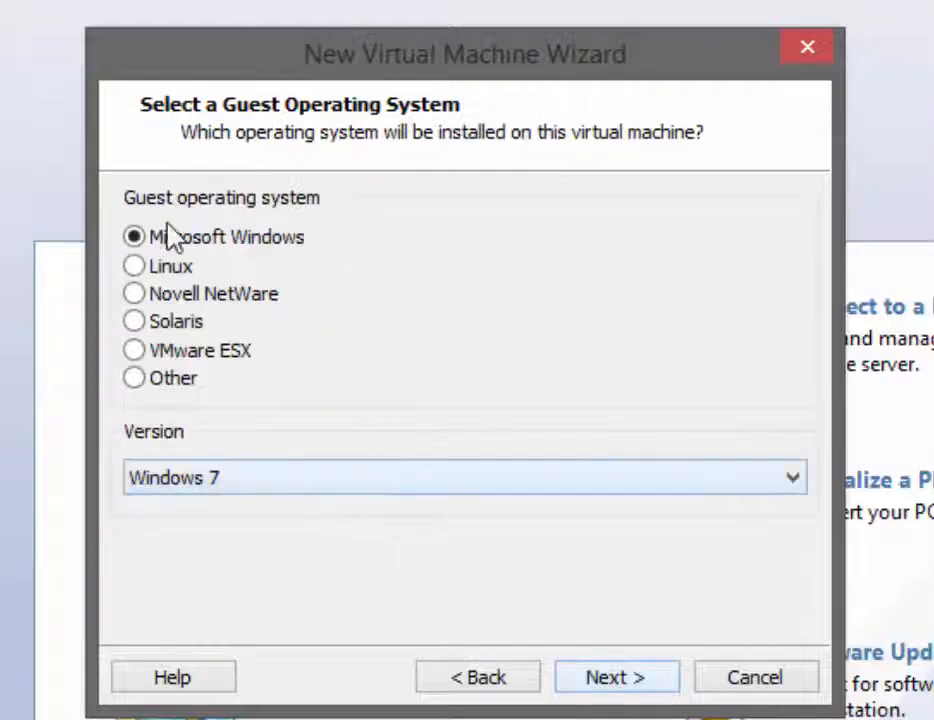
mouse_move(248, 260)
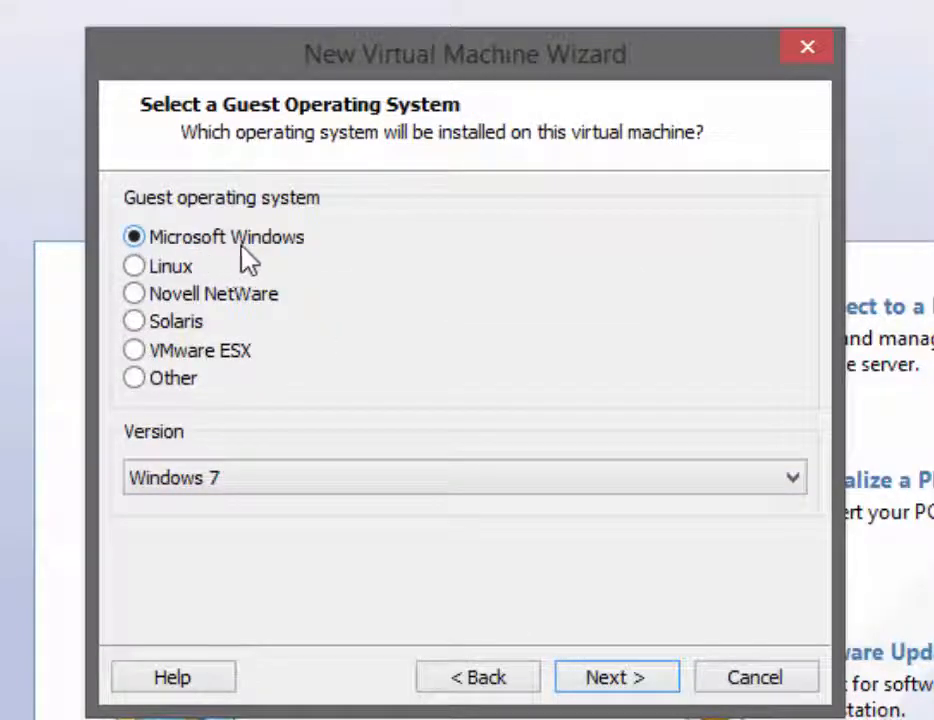
mouse_move(196, 512)
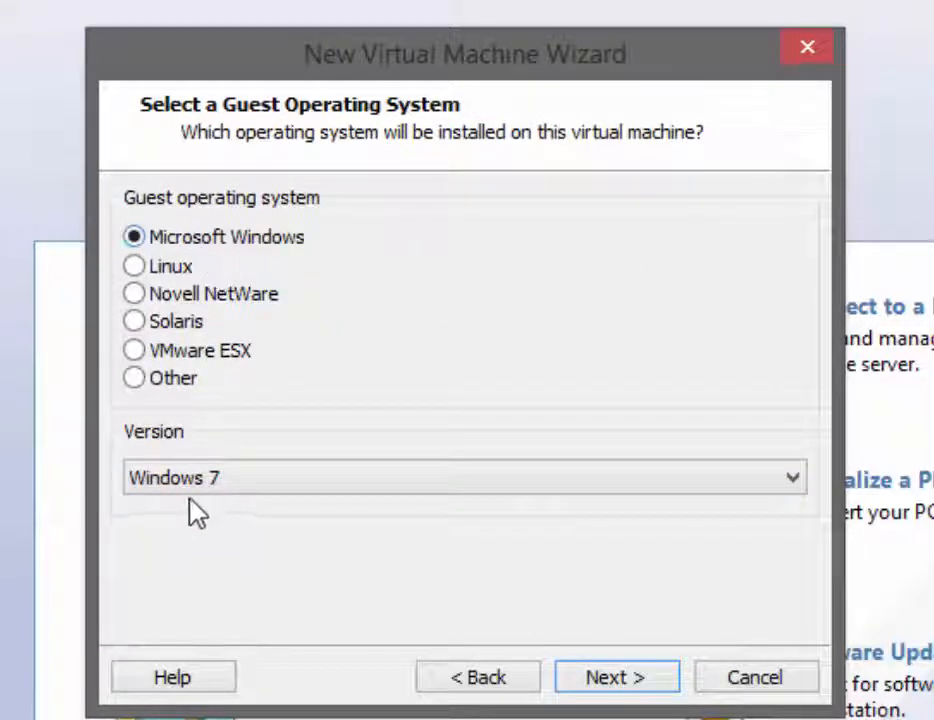
mouse_move(690, 670)
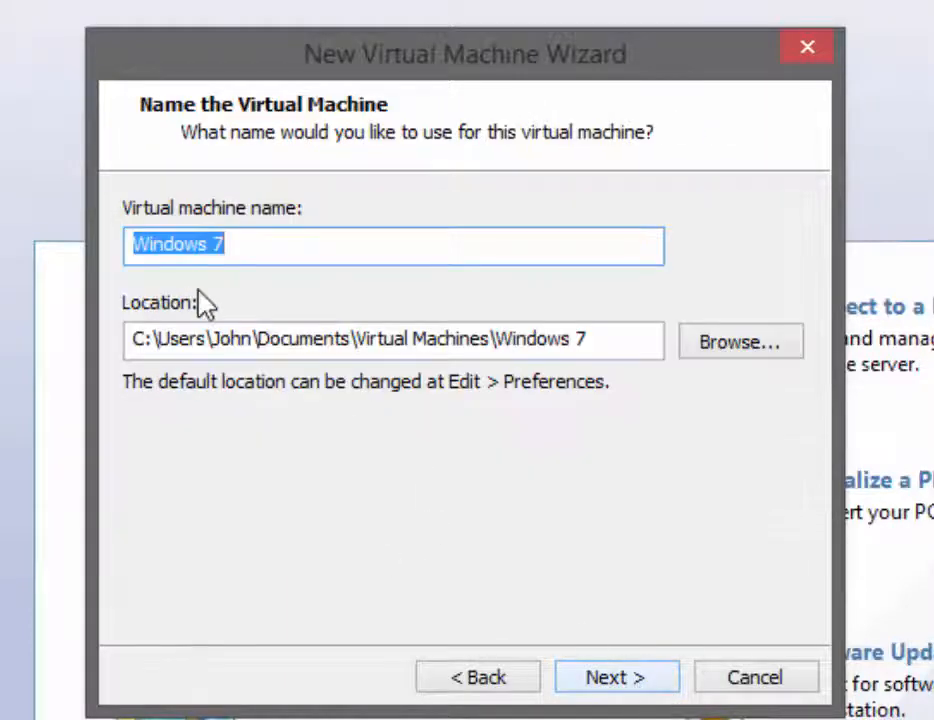
mouse_move(304, 290)
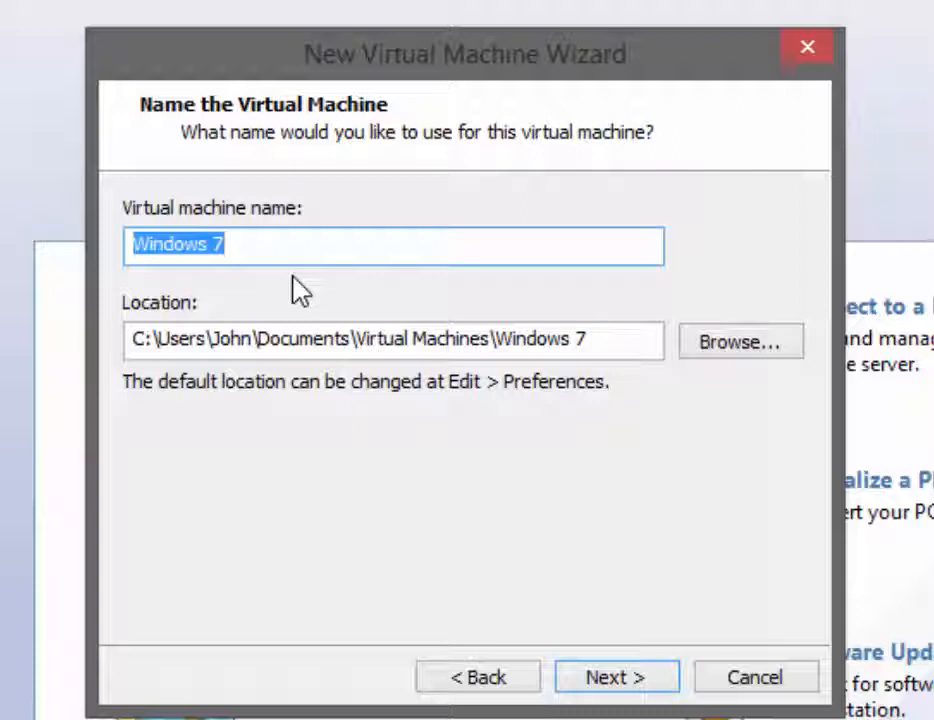
text(JHi)
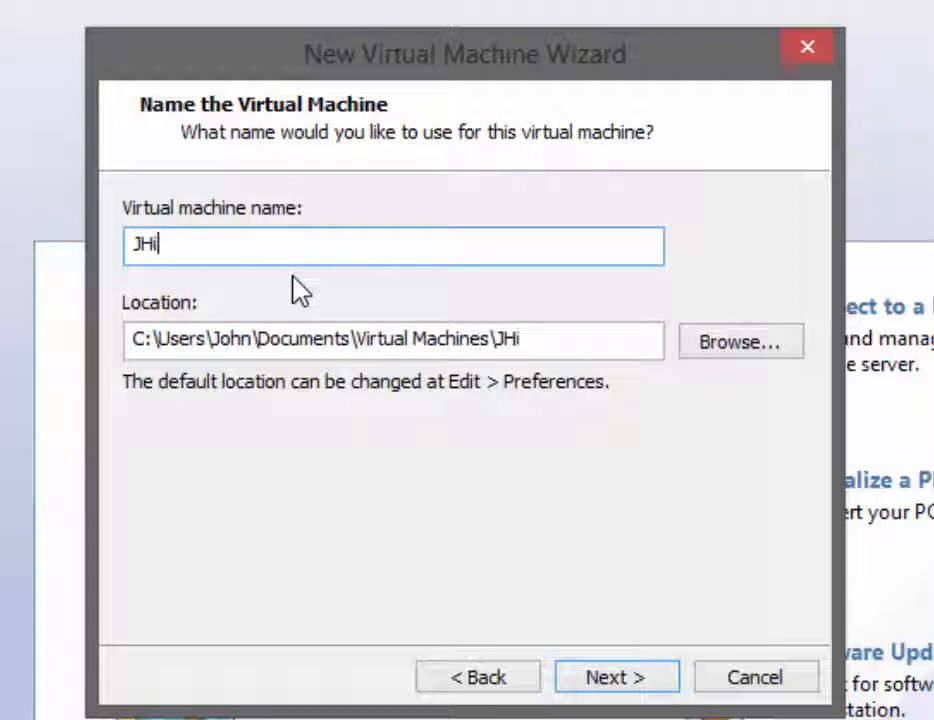
text(neds)
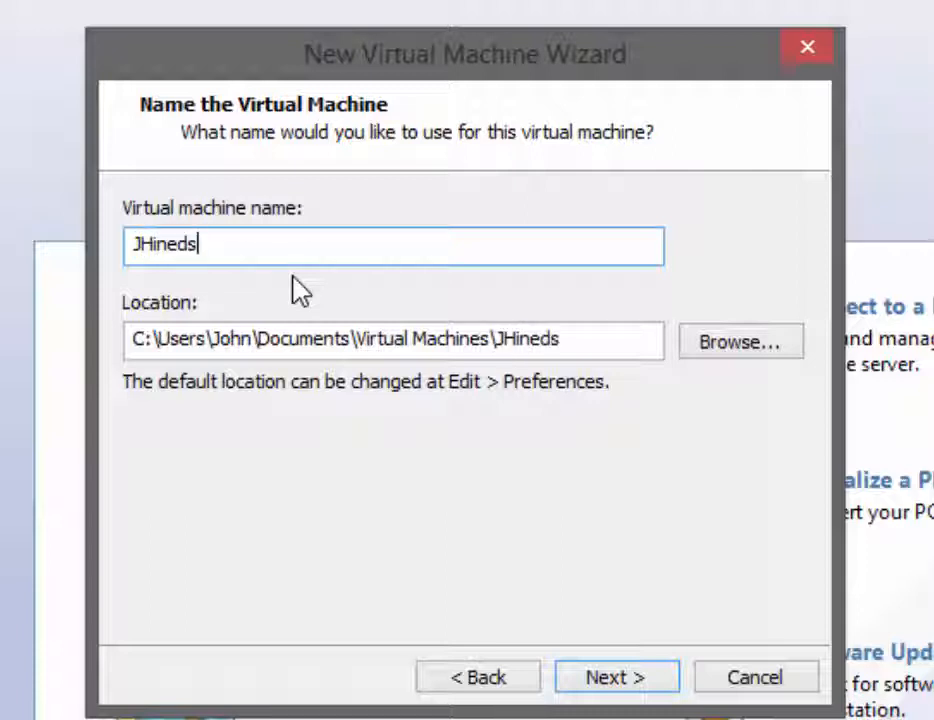
text(JHines_)
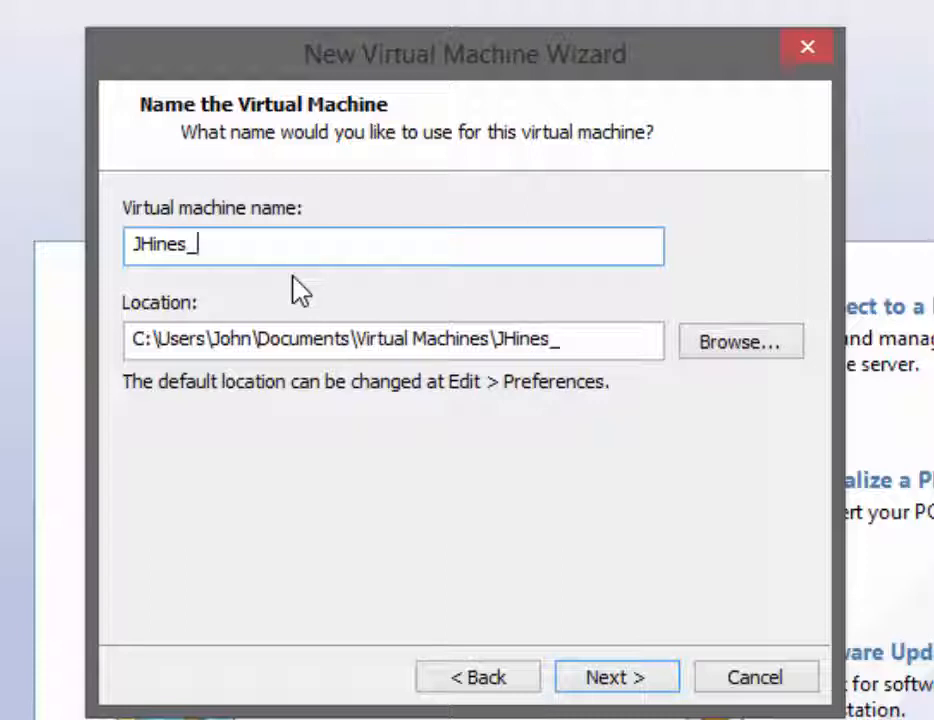
text(Win)
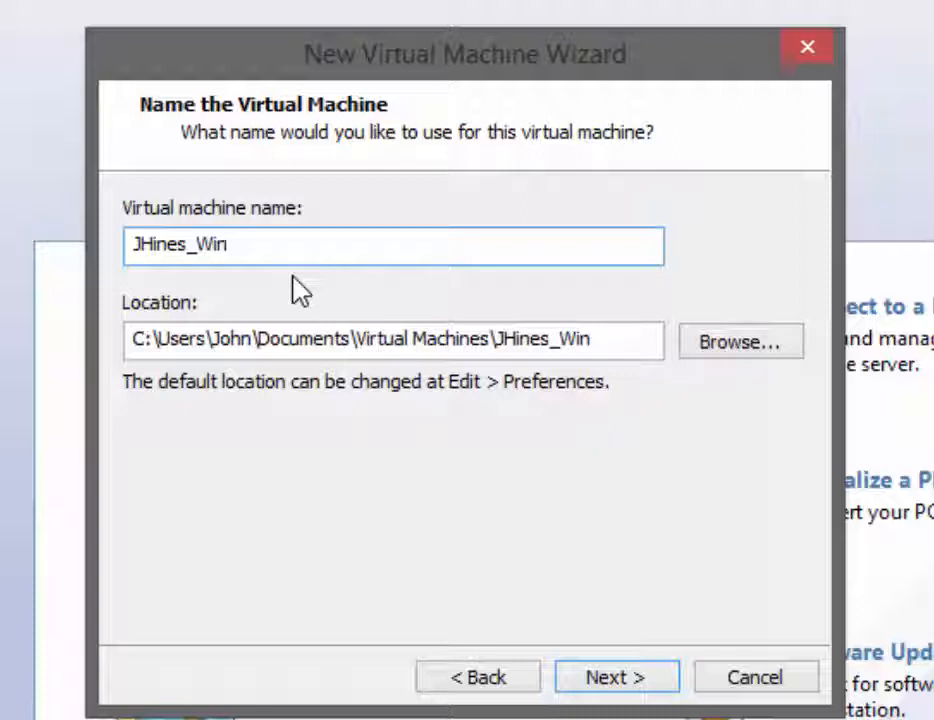
text(7-En)
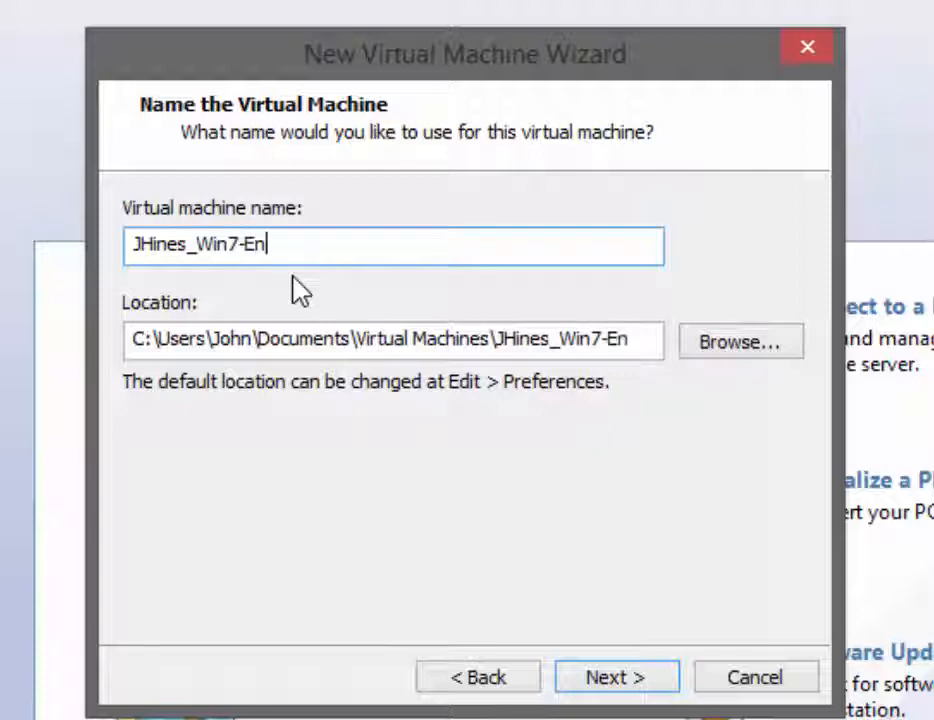
text(t1)
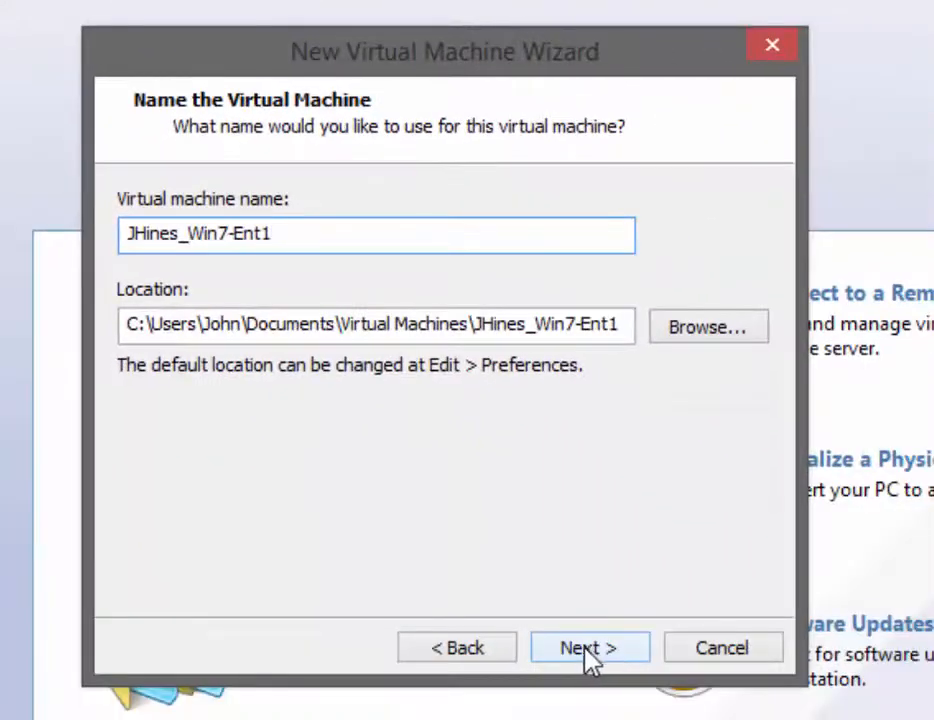
Step: Accept the name and advance to the disk capacity settings
click(588, 648)
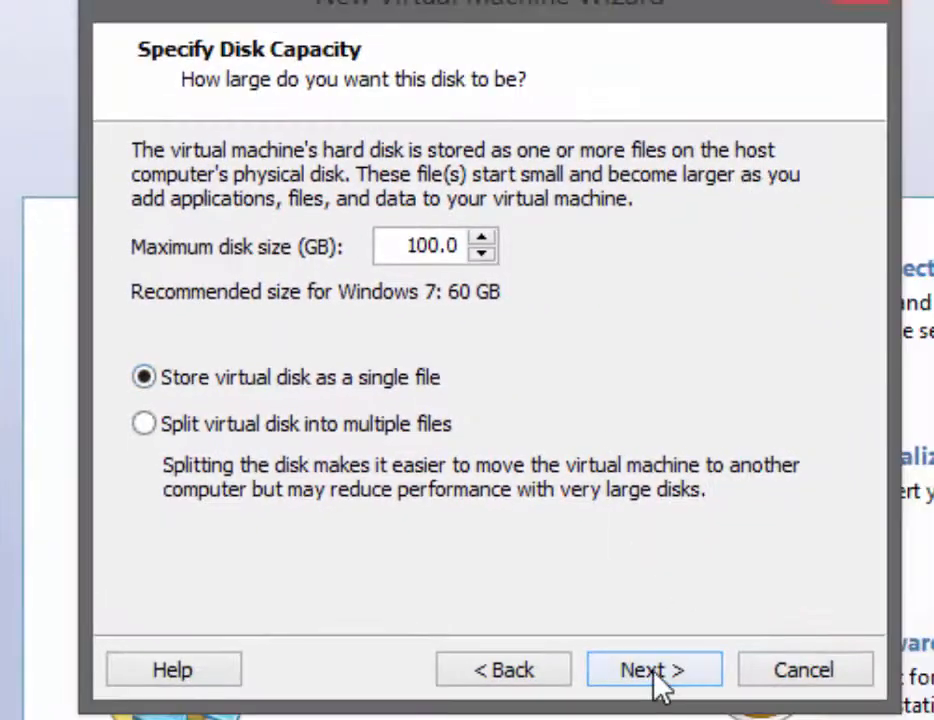
Step: Accept the 100 GB single-file disk and go to the network adapter settings
click(654, 668)
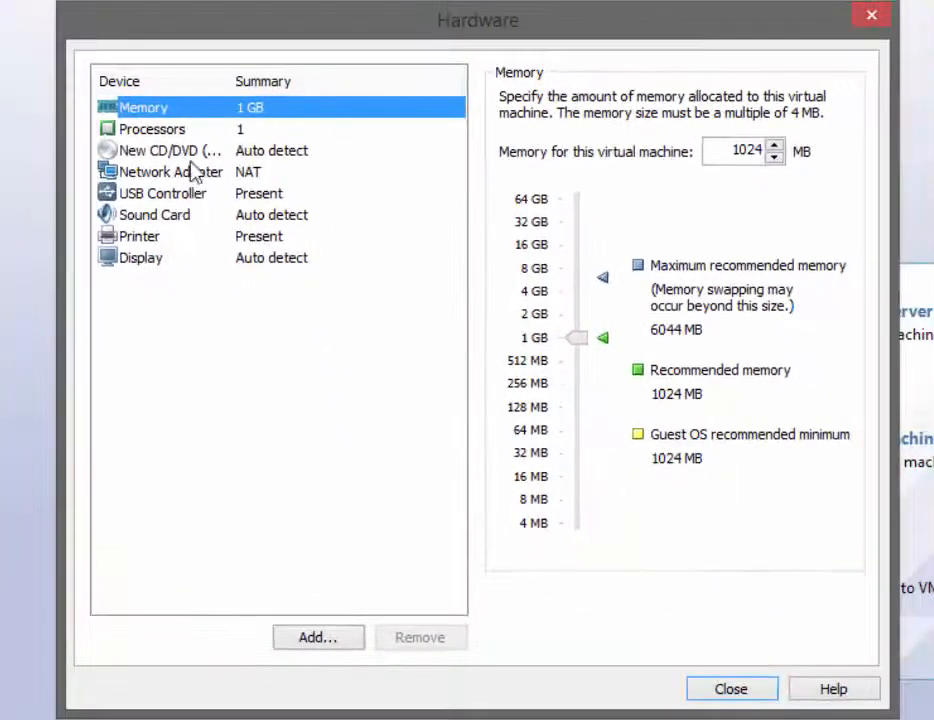
mouse_move(256, 128)
text(768)
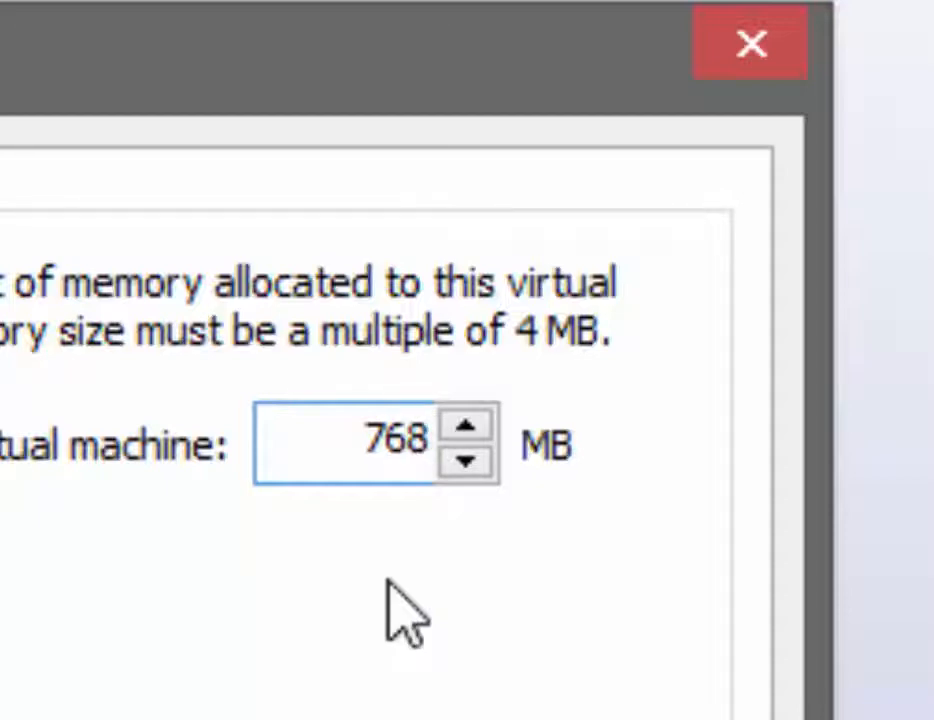
mouse_move(330, 430)
text(1024)
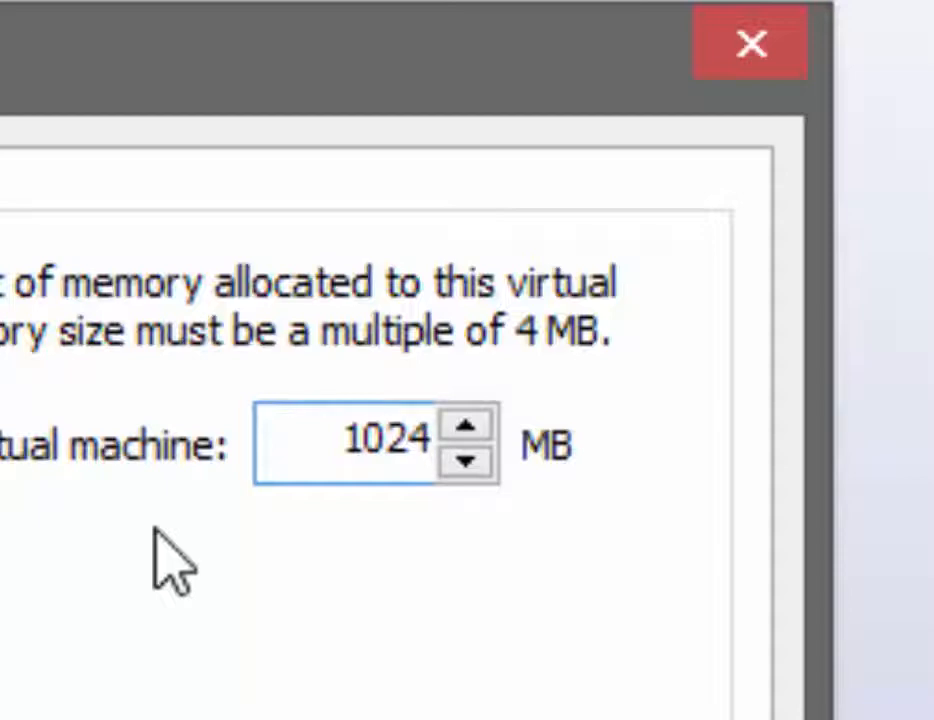
click(384, 440)
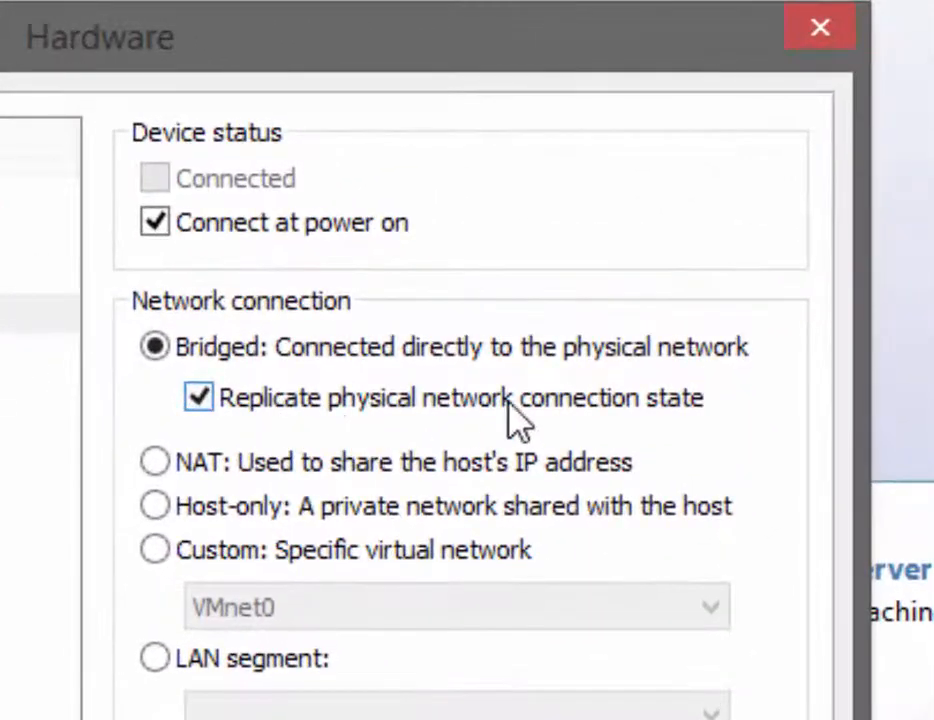
mouse_move(684, 424)
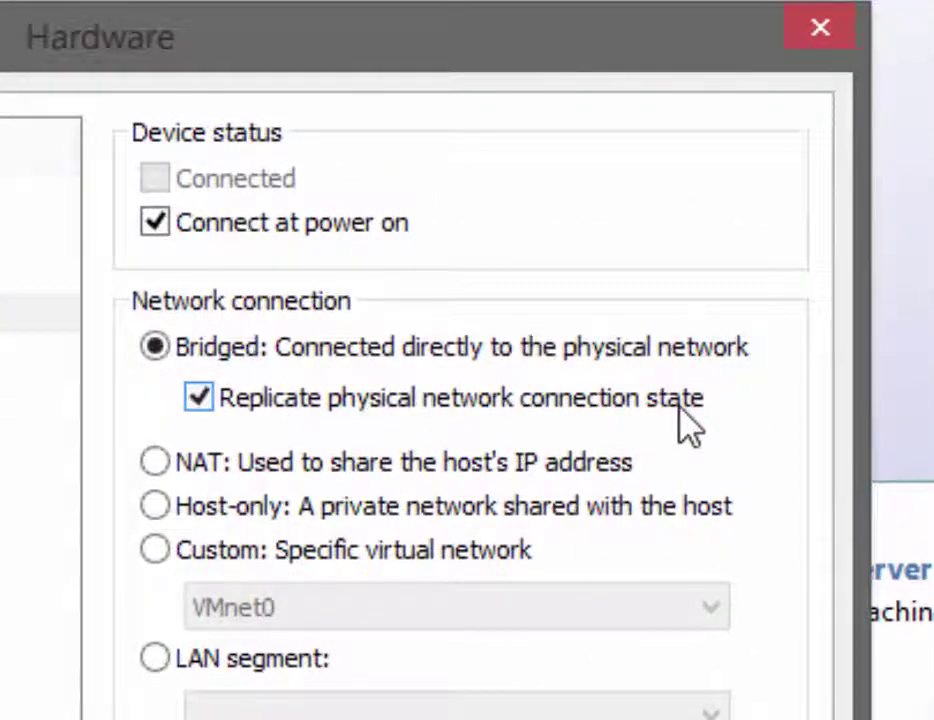
mouse_move(644, 408)
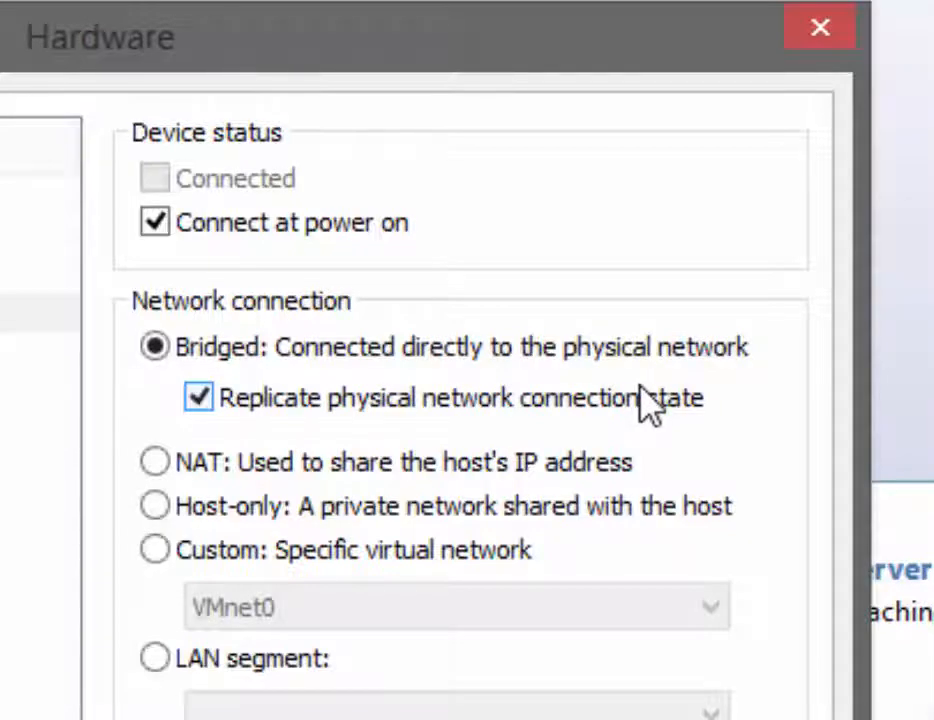
mouse_move(290, 436)
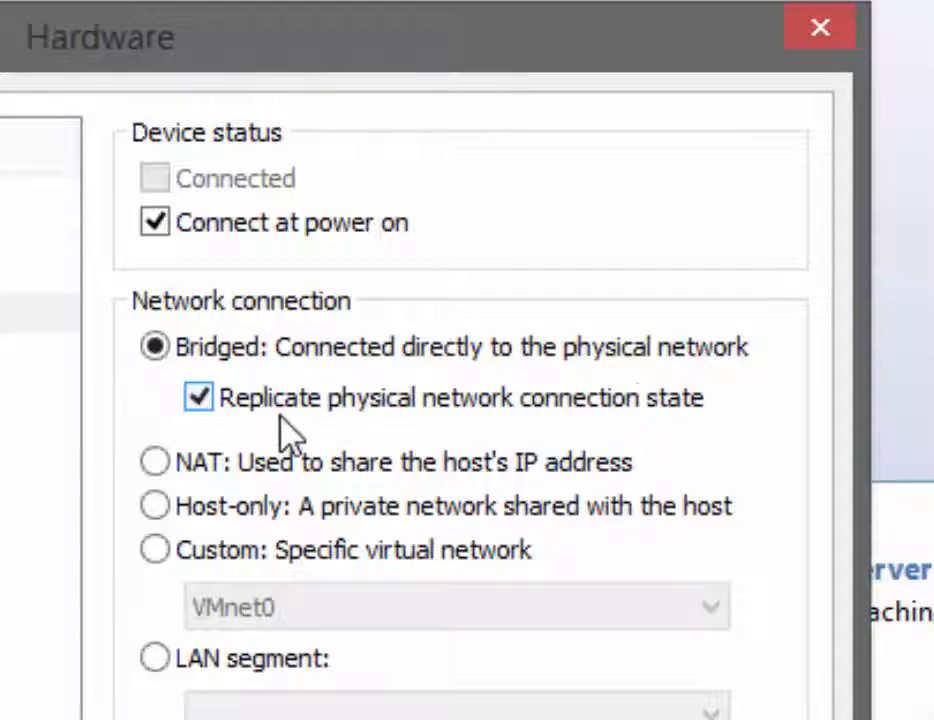
mouse_move(336, 436)
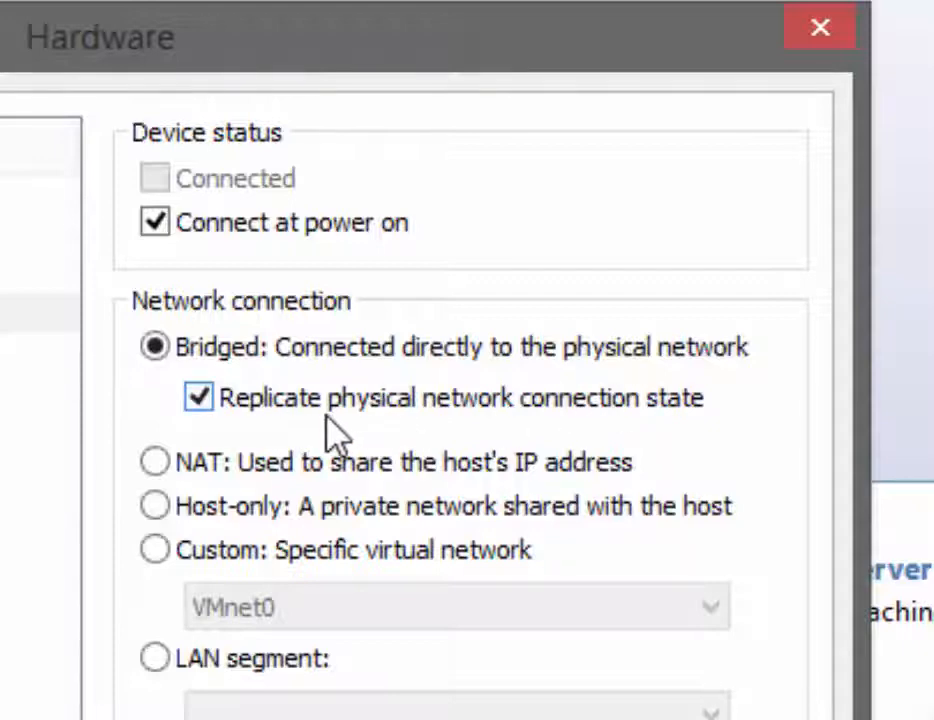
mouse_move(390, 436)
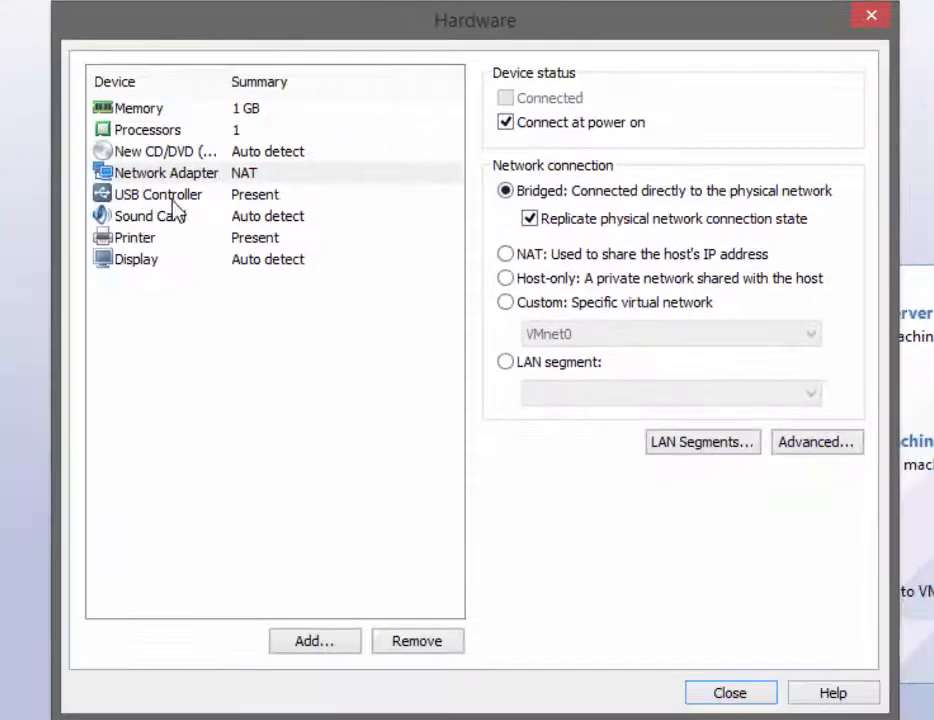
Step: Close the hardware settings and finish creating the JHines_Win7-Ent1 virtual machine
click(728, 692)
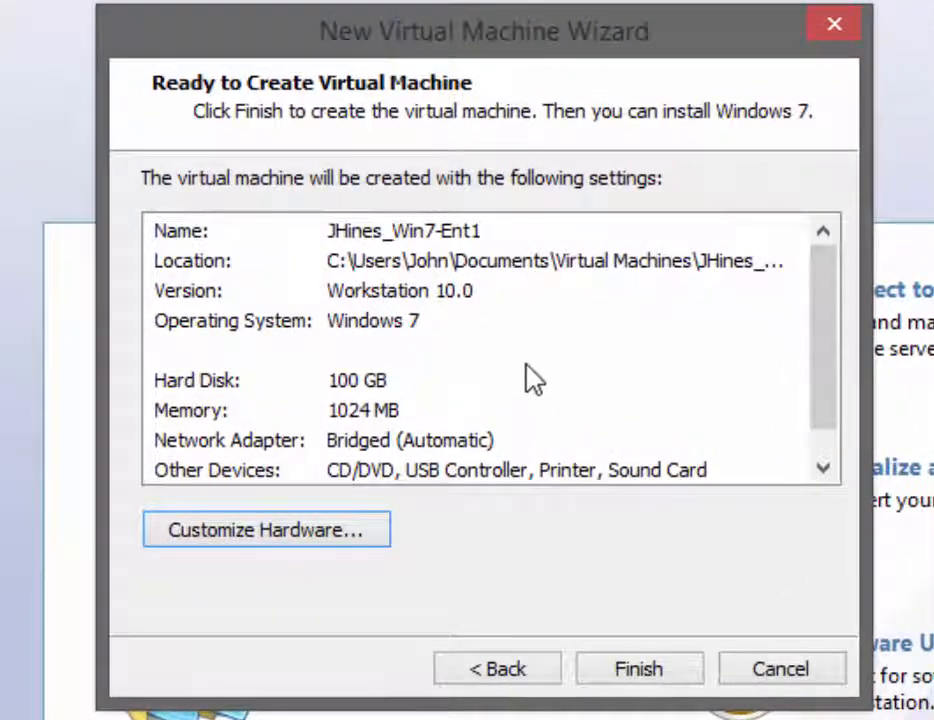
mouse_move(638, 668)
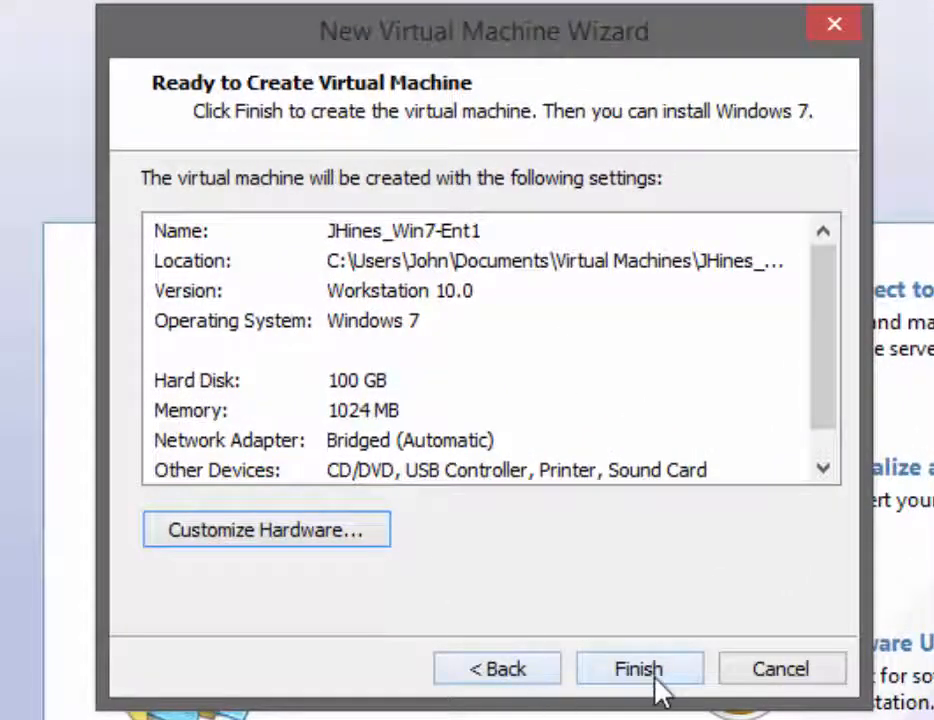
click(638, 668)
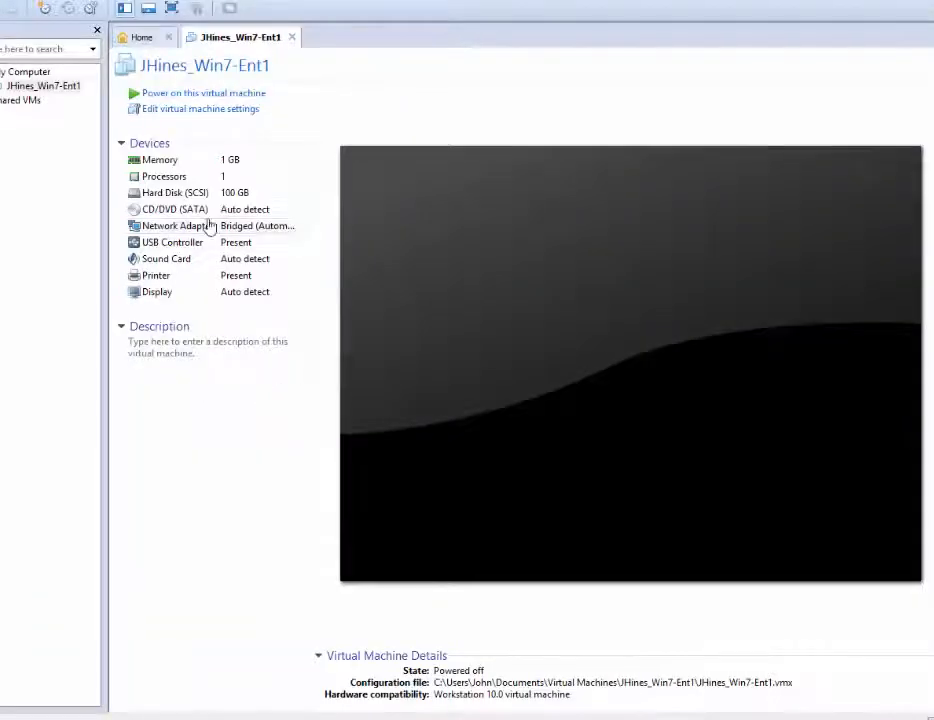
mouse_move(596, 292)
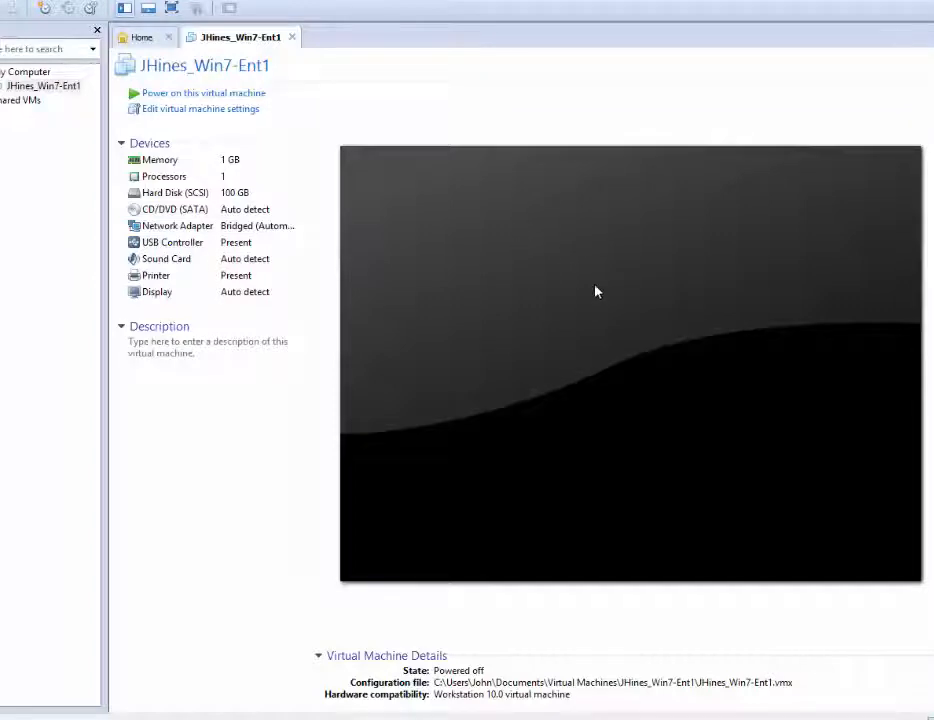
mouse_move(232, 210)
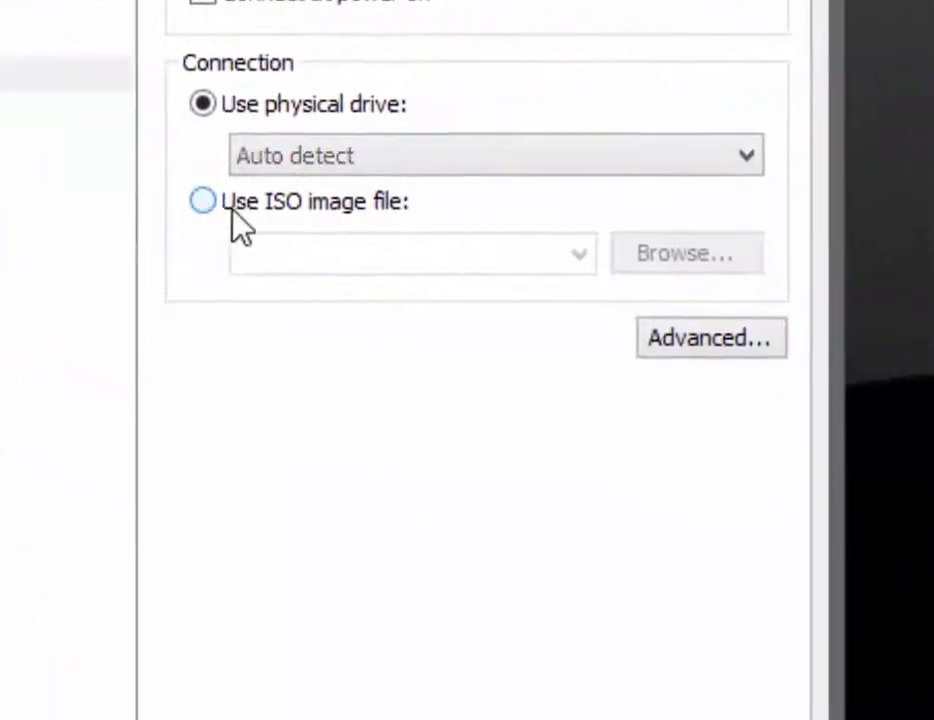
Step: Switch the CD/DVD drive to the Use ISO image file option
click(200, 200)
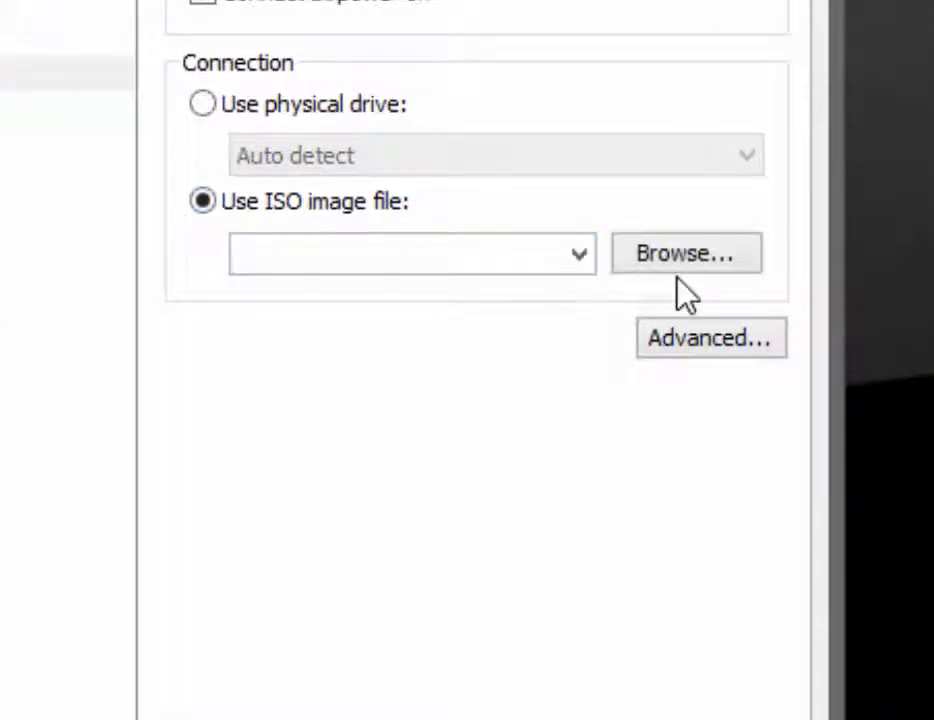
Step: Select the en_windows_7_enterprise_x86_dvd ISO from the ISOs folder as the drive's image
click(686, 252)
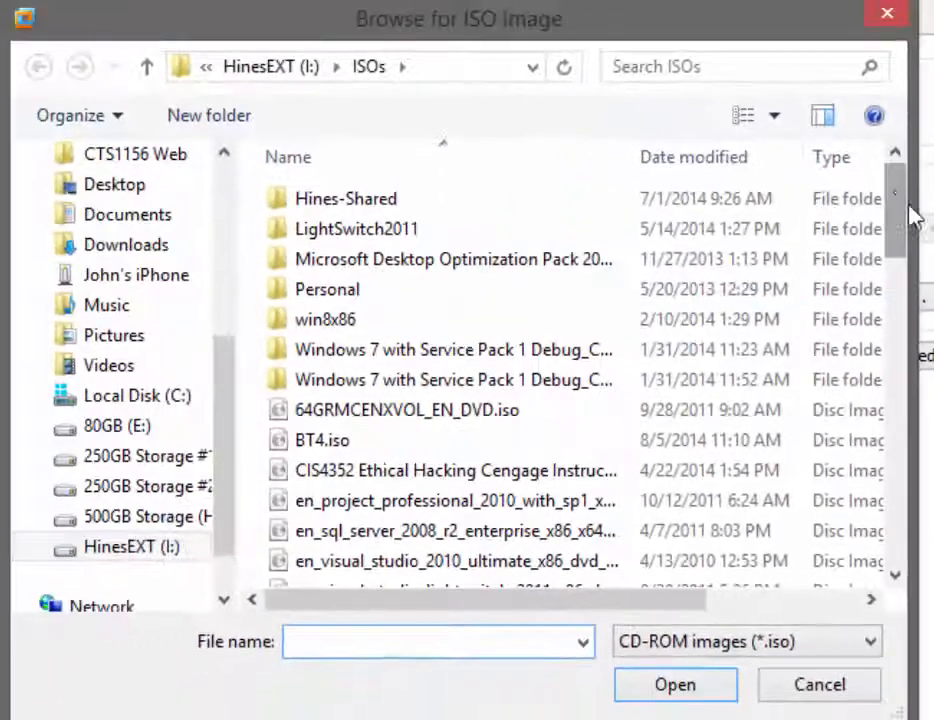
scroll(down, 3)
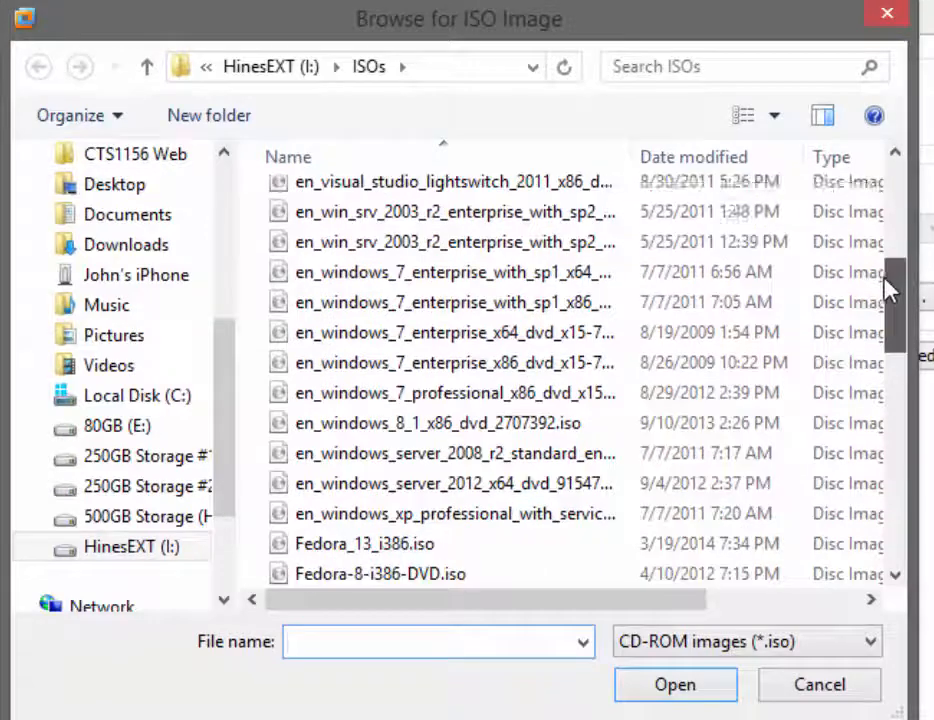
mouse_move(460, 362)
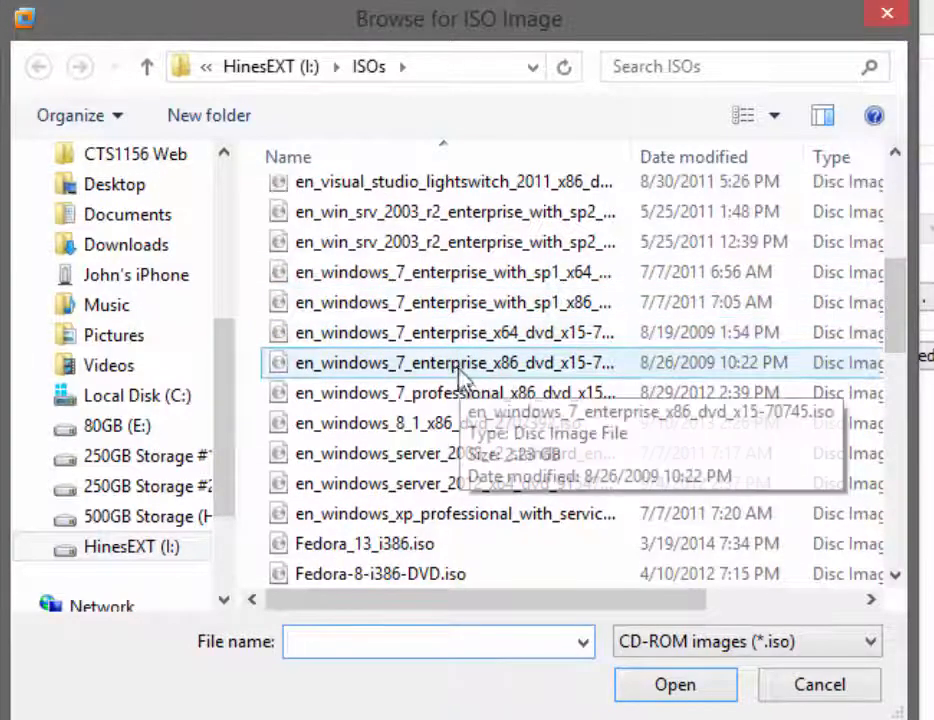
click(450, 362)
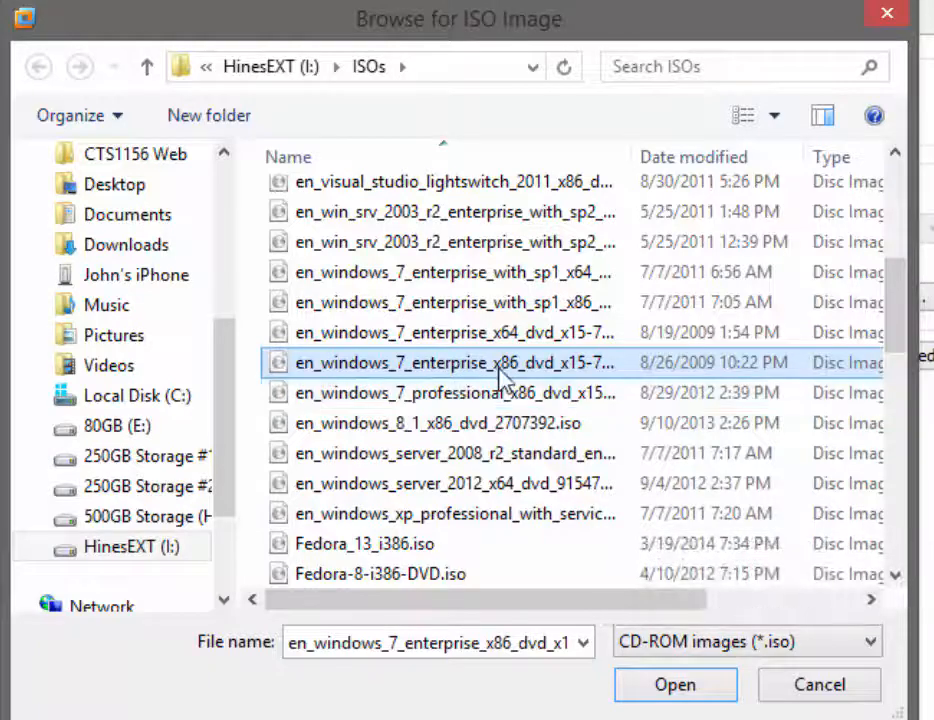
mouse_move(676, 684)
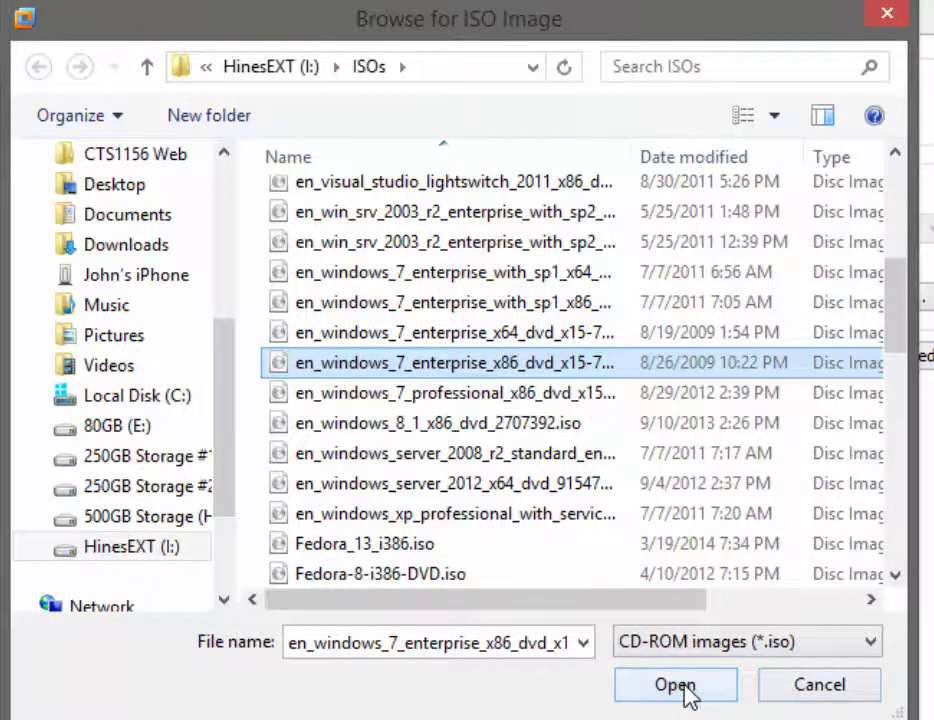
click(676, 684)
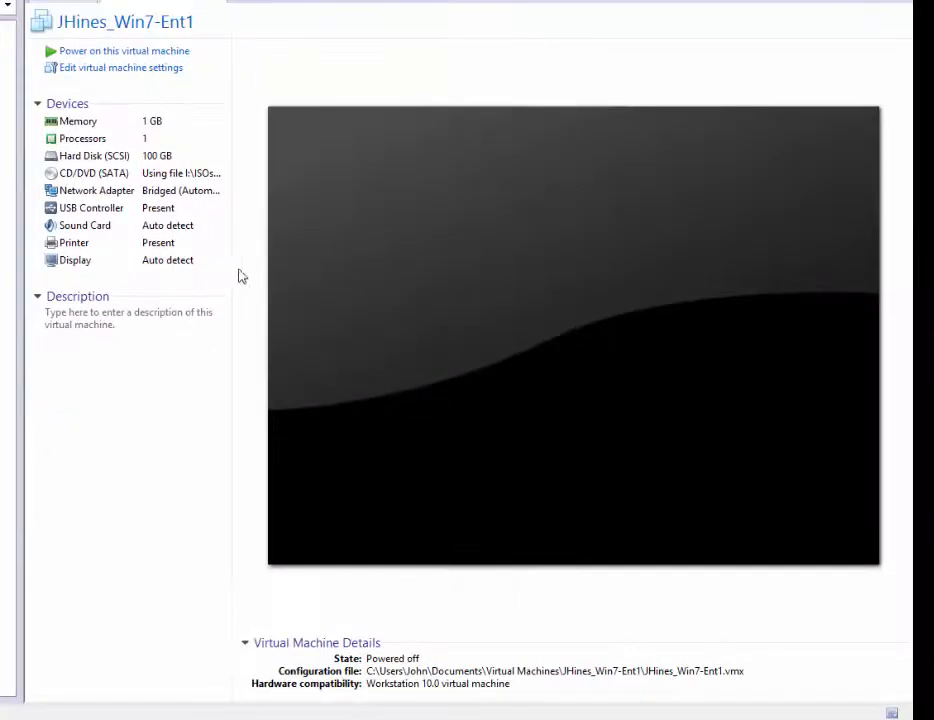
mouse_move(104, 62)
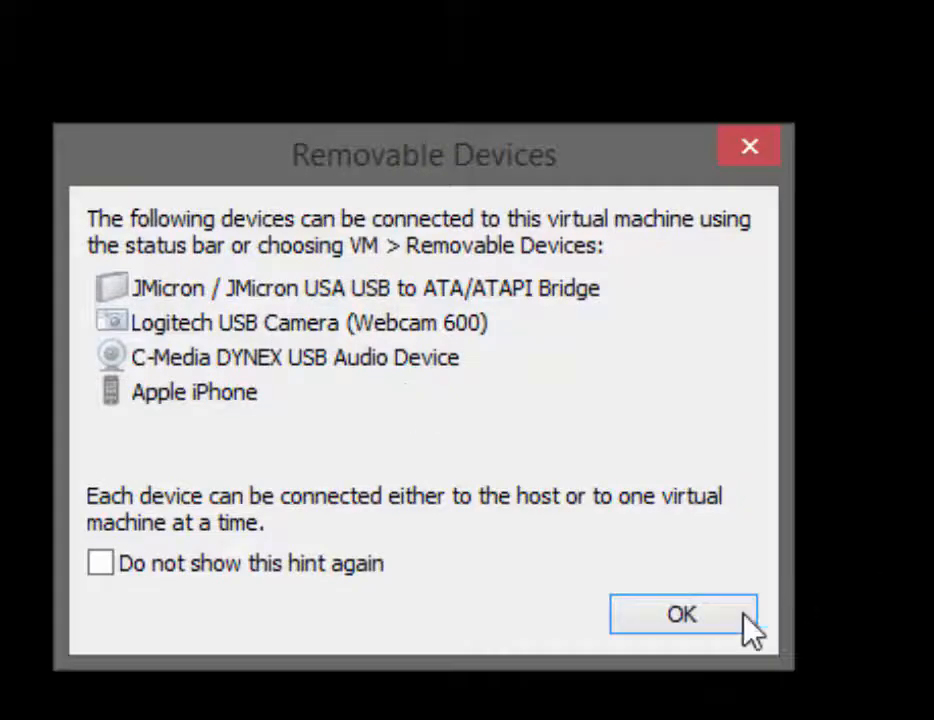
Step: Dismiss the Removable Devices notice so Windows 7 setup starts loading
click(680, 614)
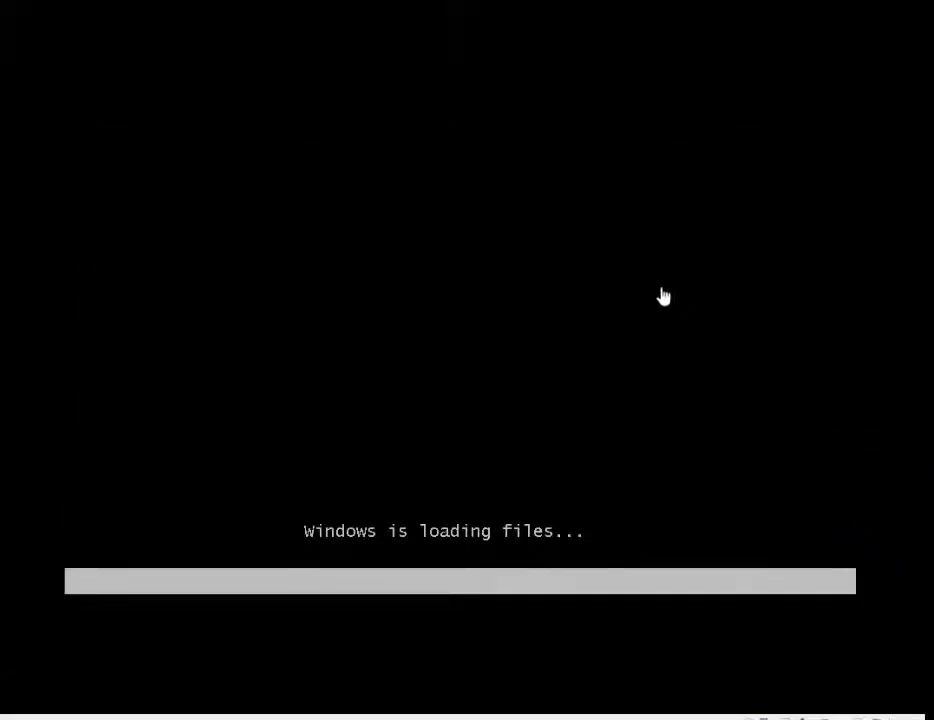
mouse_move(340, 310)
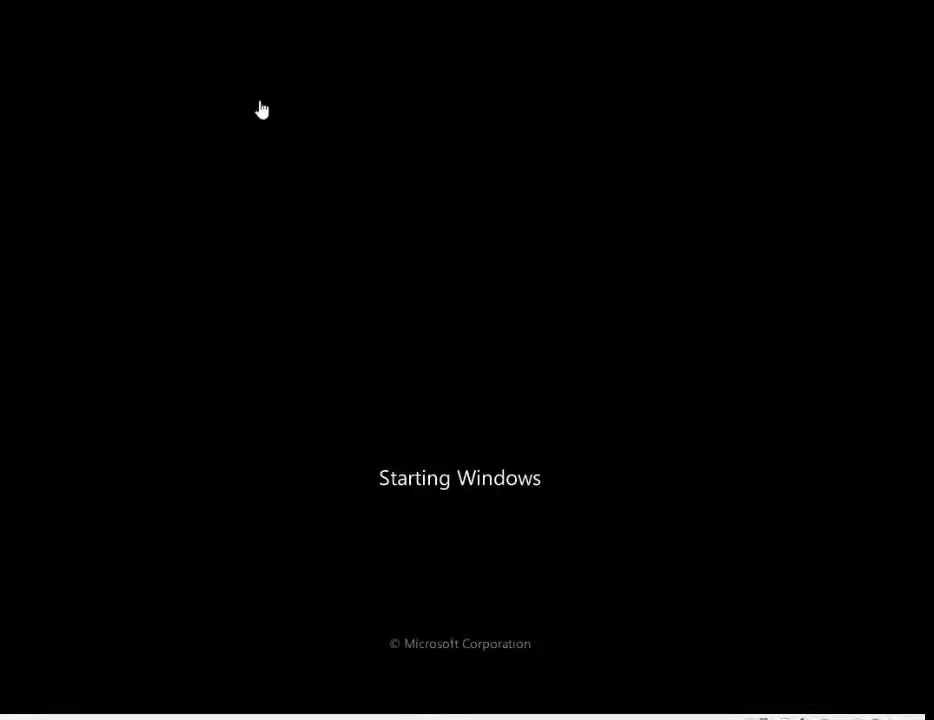
mouse_move(472, 512)
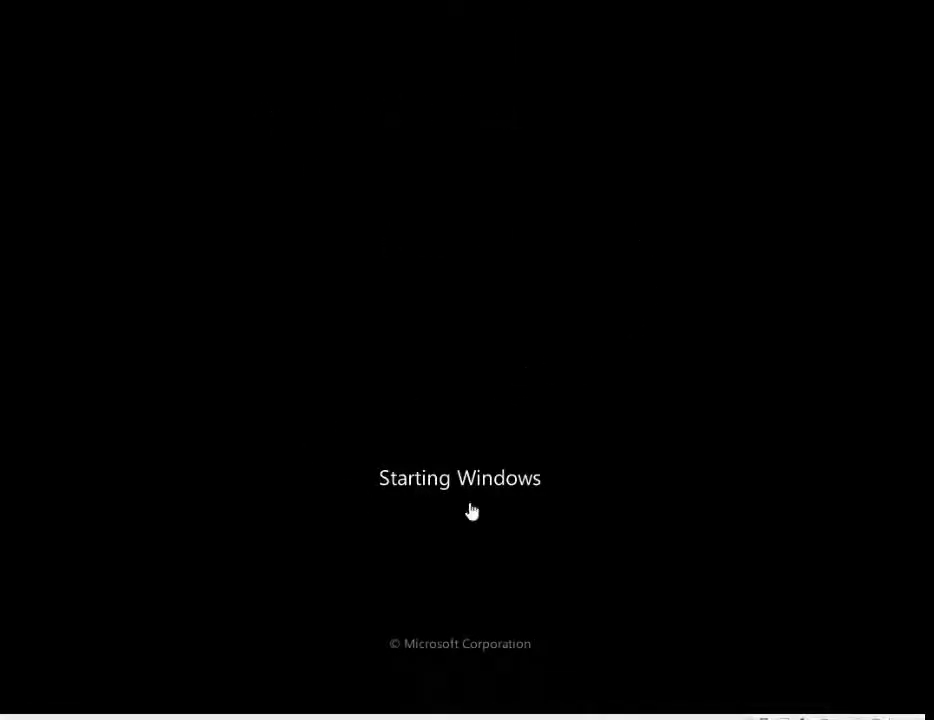
mouse_move(592, 378)
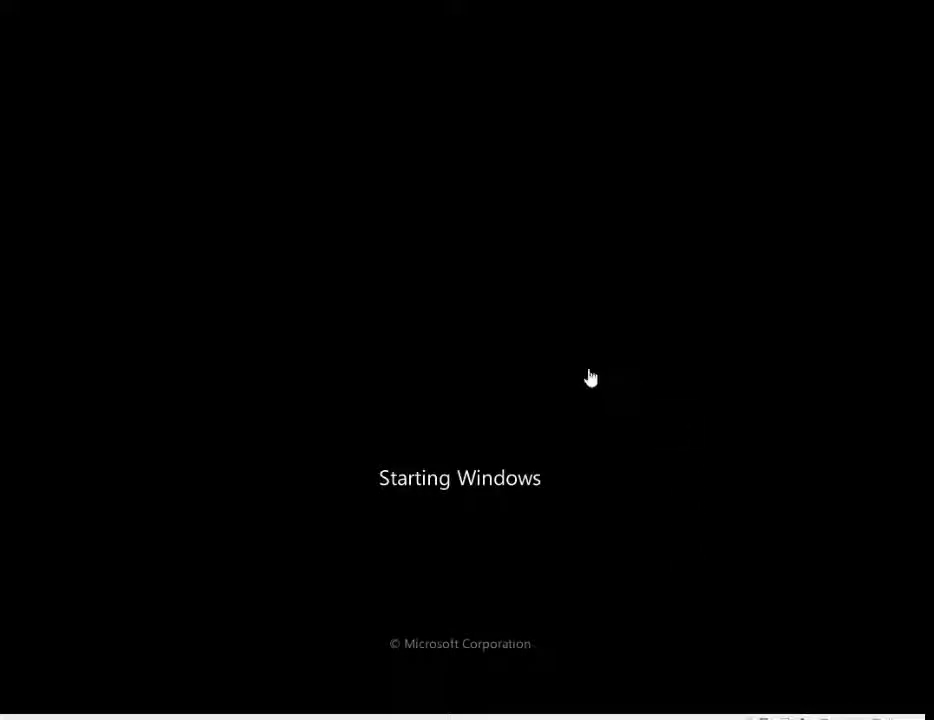
mouse_move(308, 60)
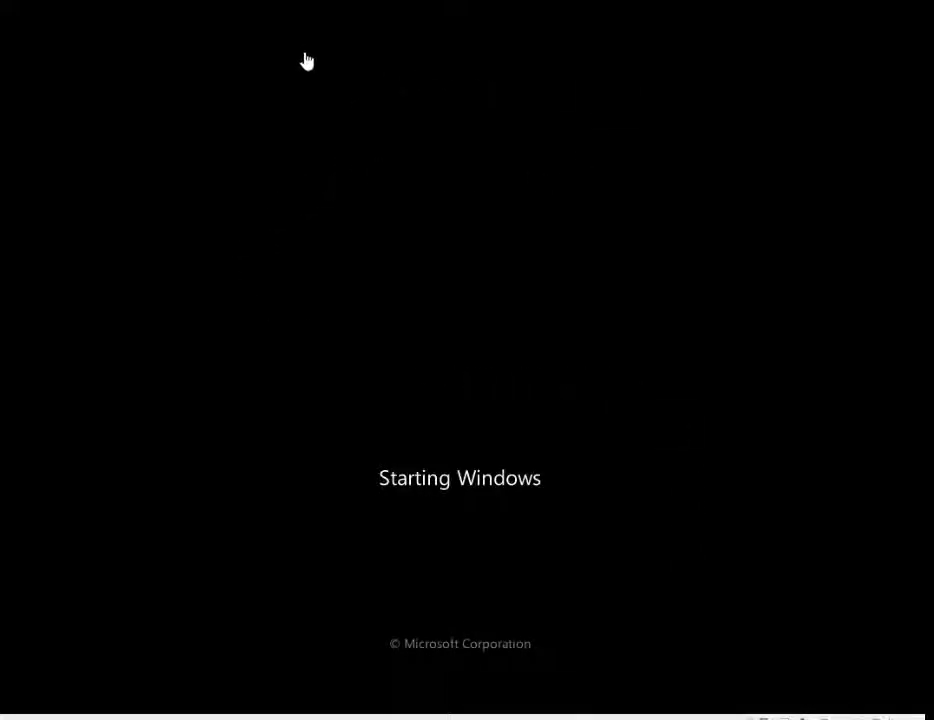
mouse_move(324, 344)
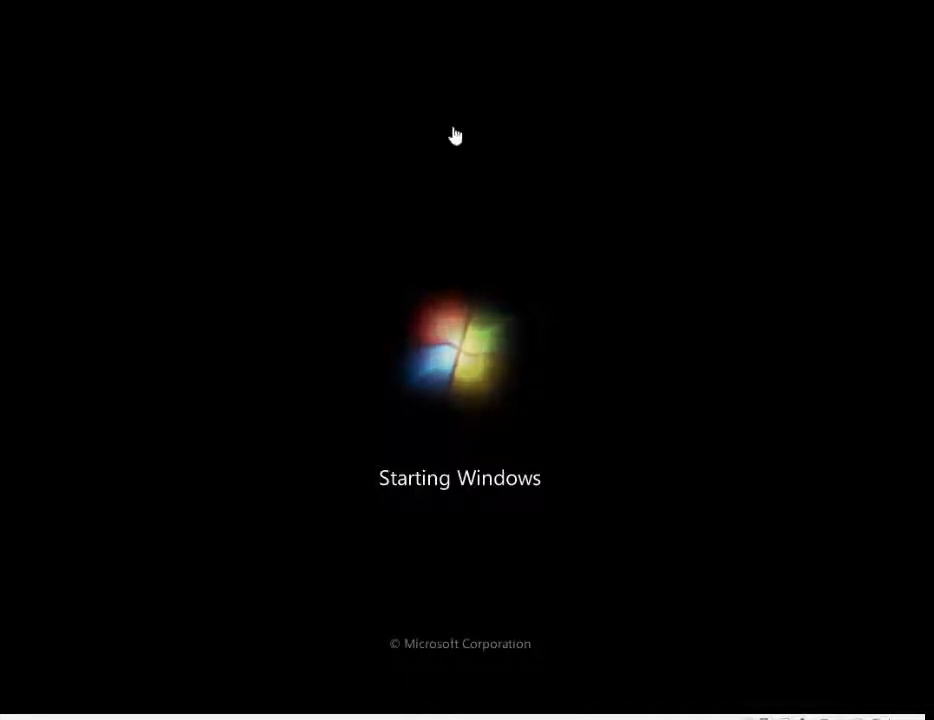
mouse_move(392, 470)
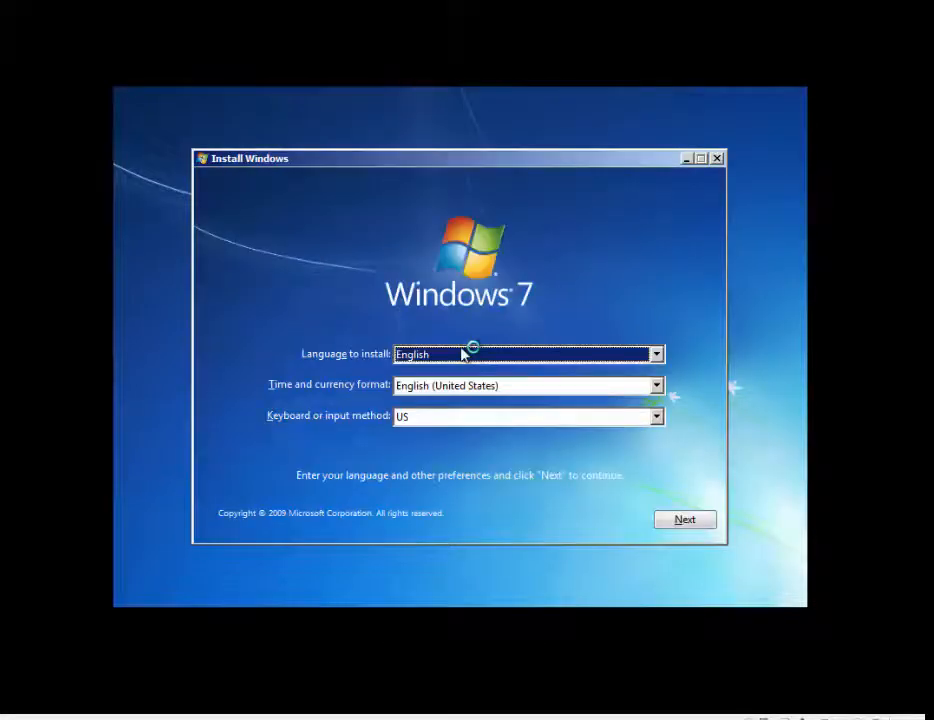
mouse_move(312, 232)
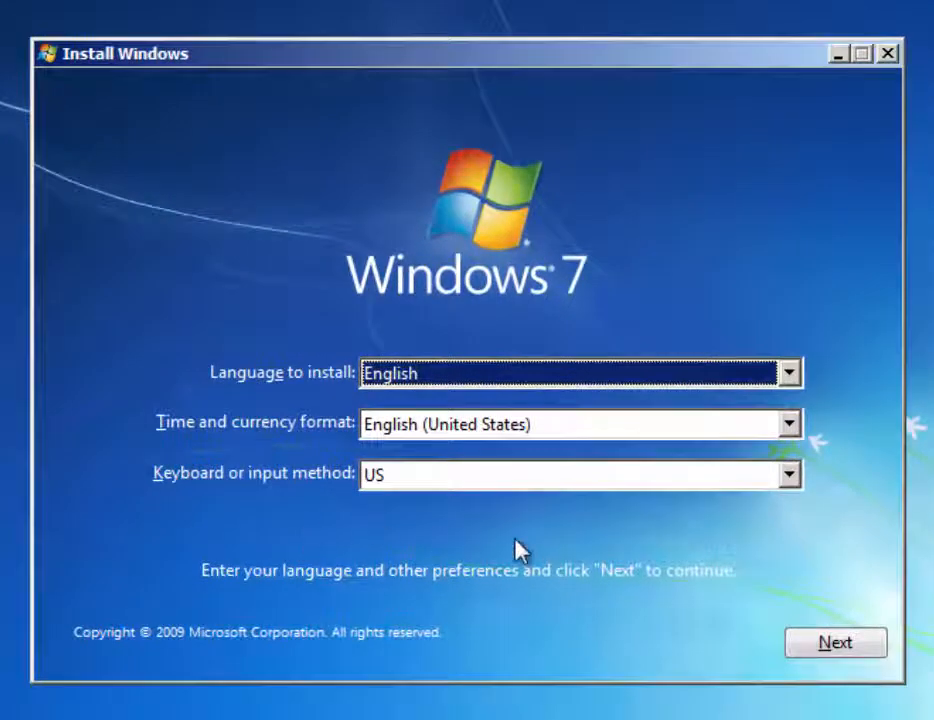
mouse_move(404, 392)
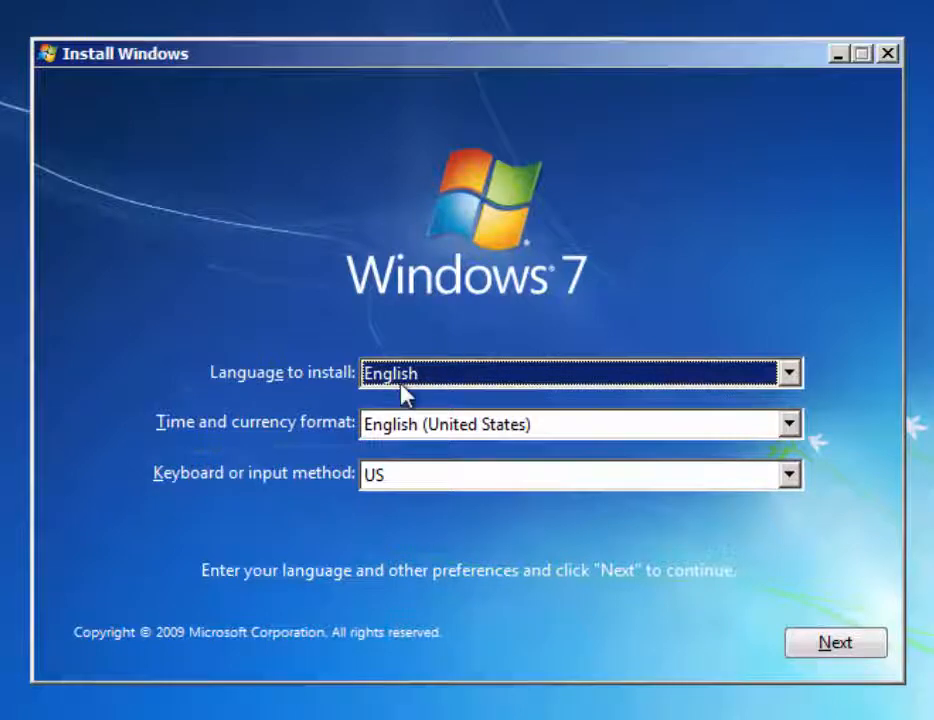
mouse_move(496, 452)
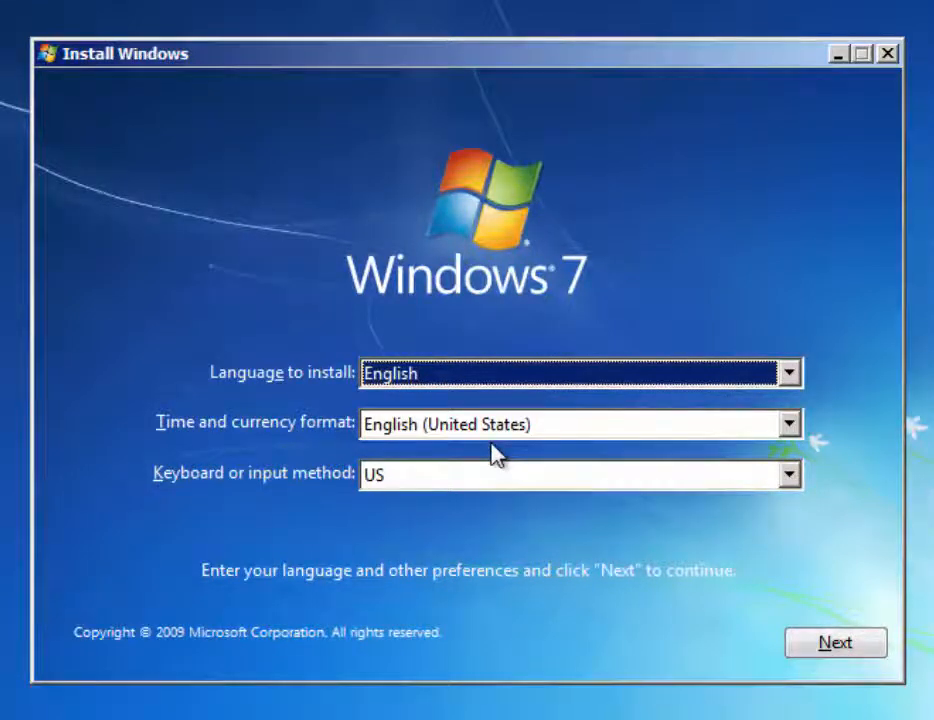
mouse_move(680, 550)
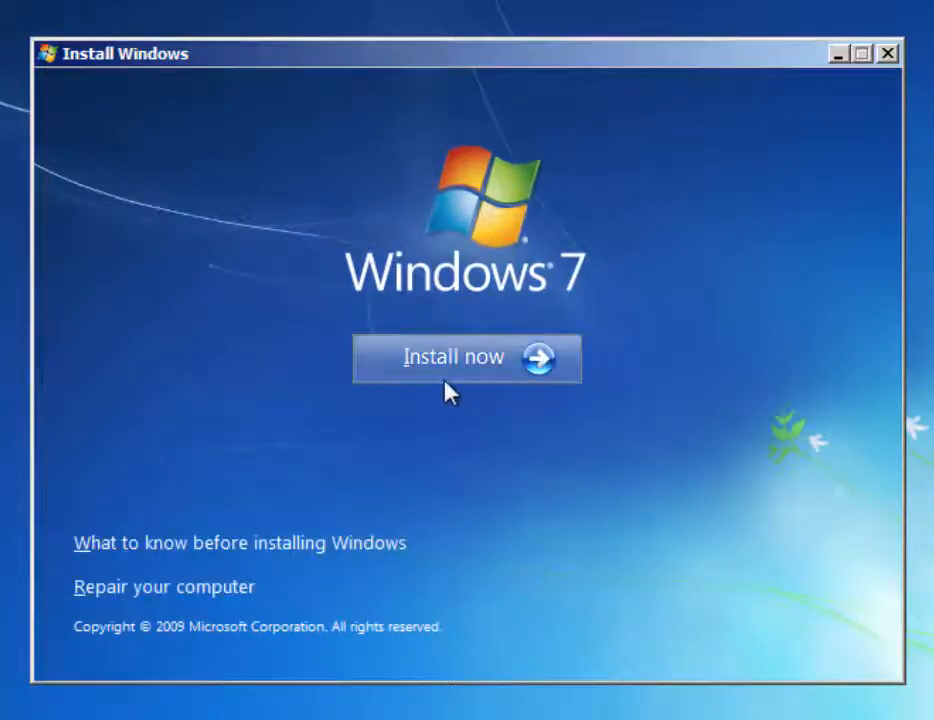
Step: Start the Windows 7 install and accept the Enterprise license terms
click(452, 356)
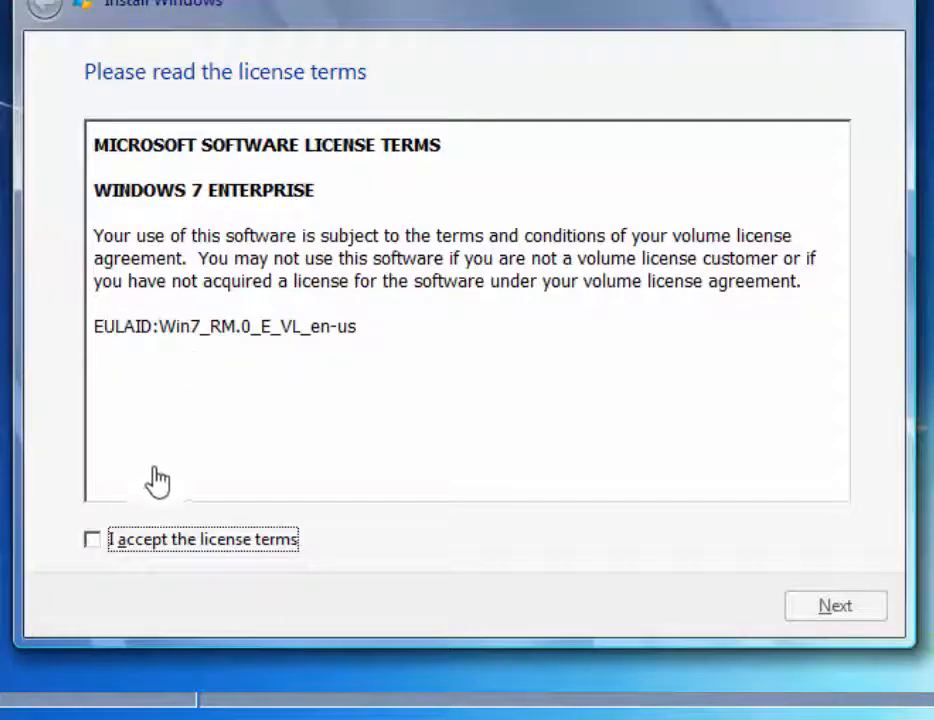
mouse_move(56, 390)
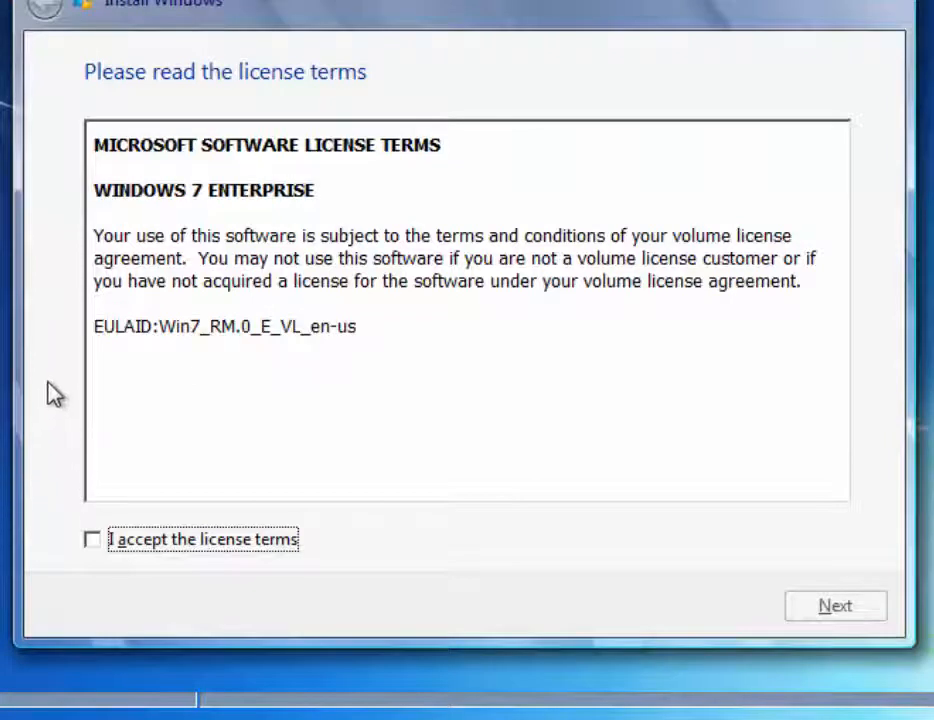
mouse_move(120, 578)
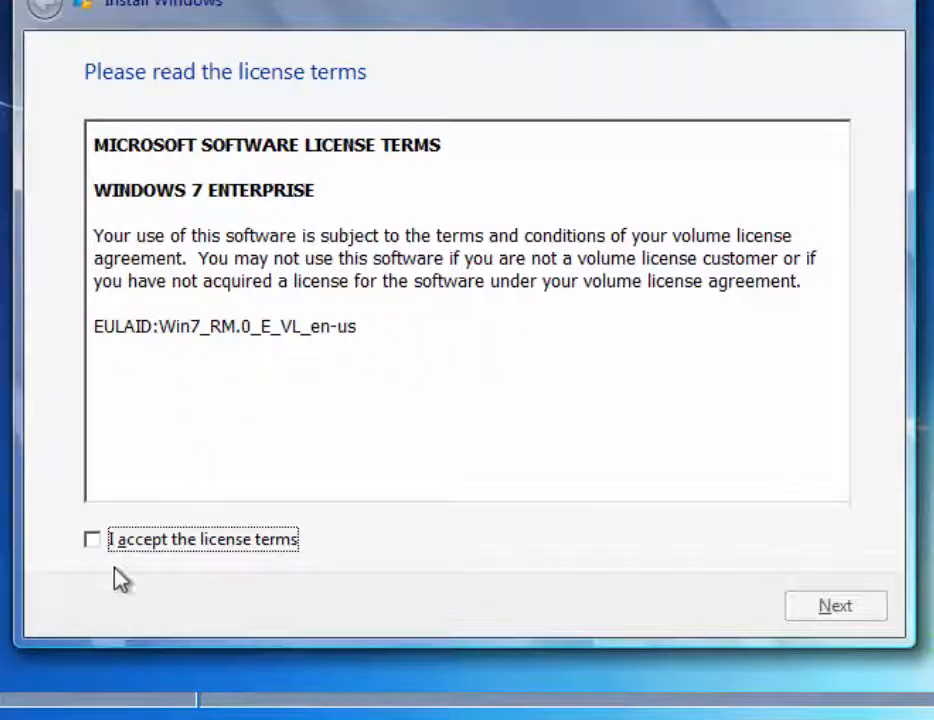
click(92, 538)
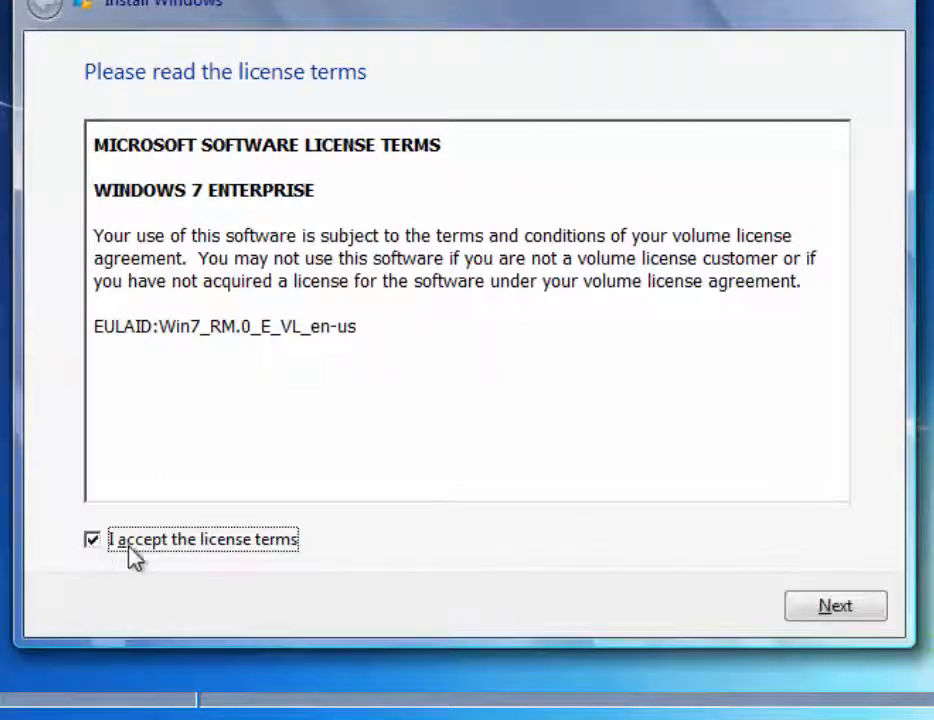
mouse_move(836, 606)
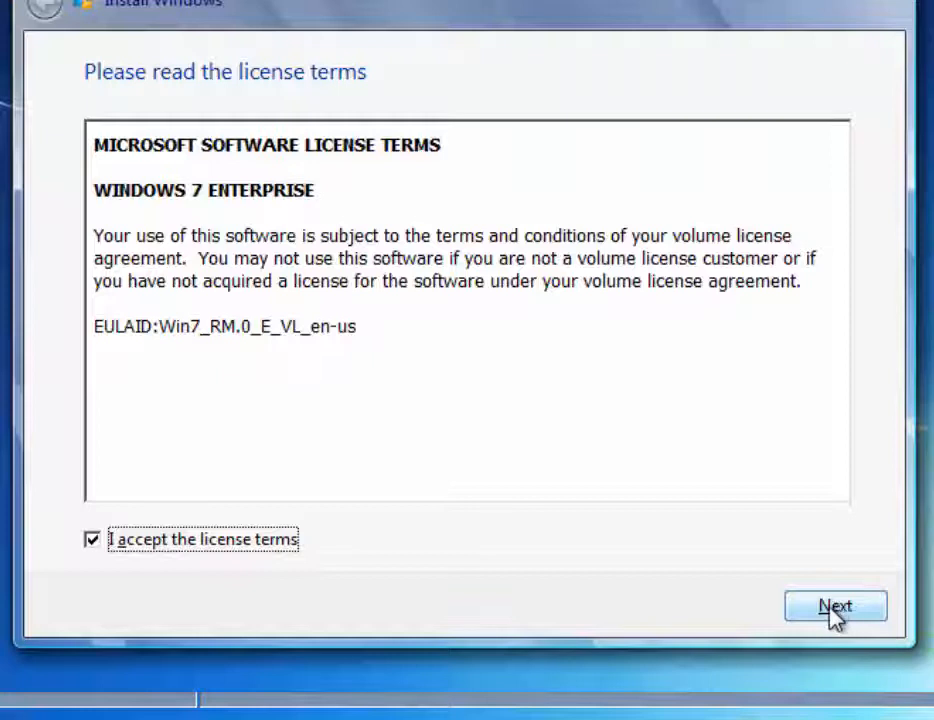
mouse_move(668, 588)
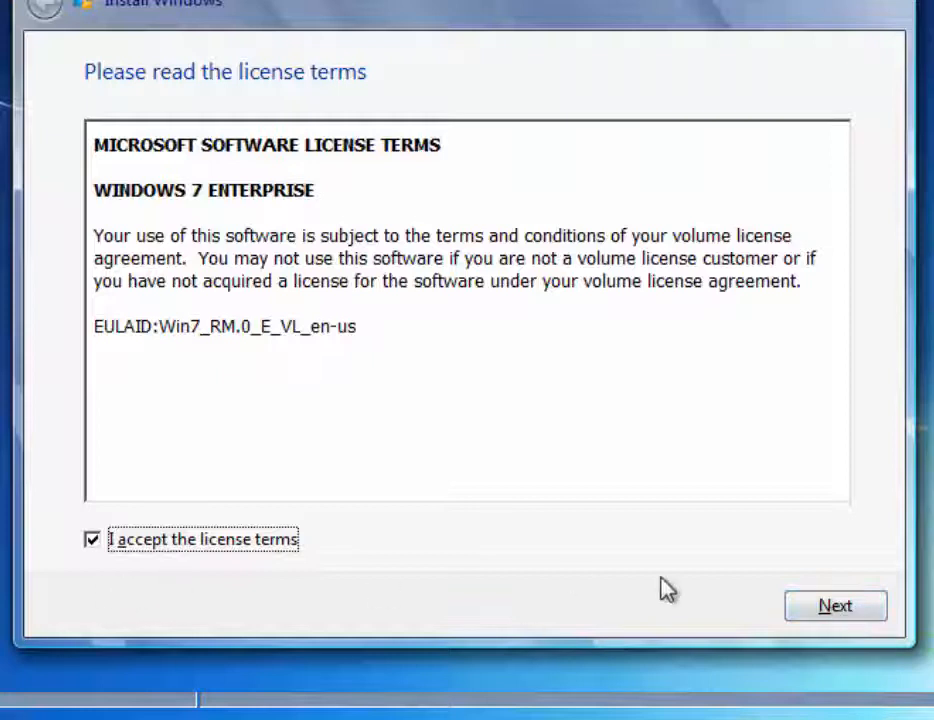
Step: Continue past the license terms toward the installation type choice
click(836, 604)
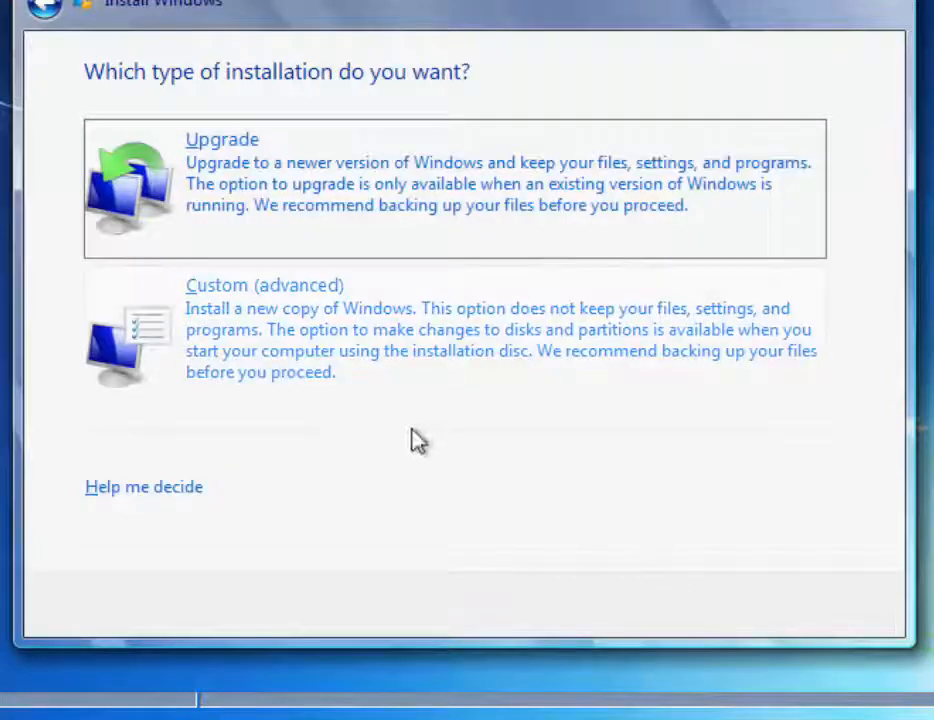
mouse_move(294, 344)
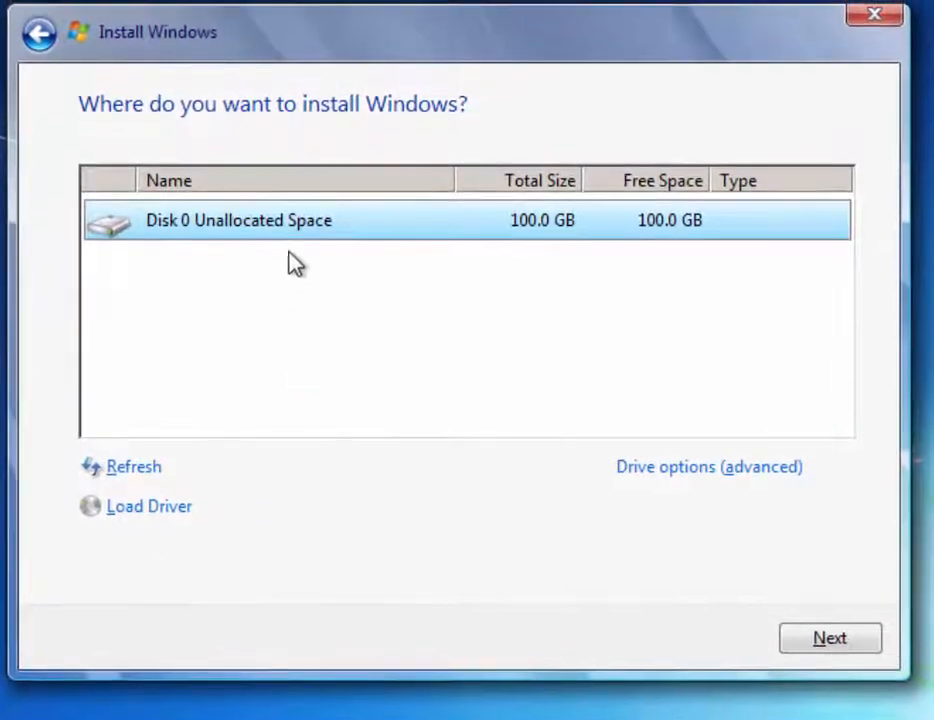
mouse_move(378, 222)
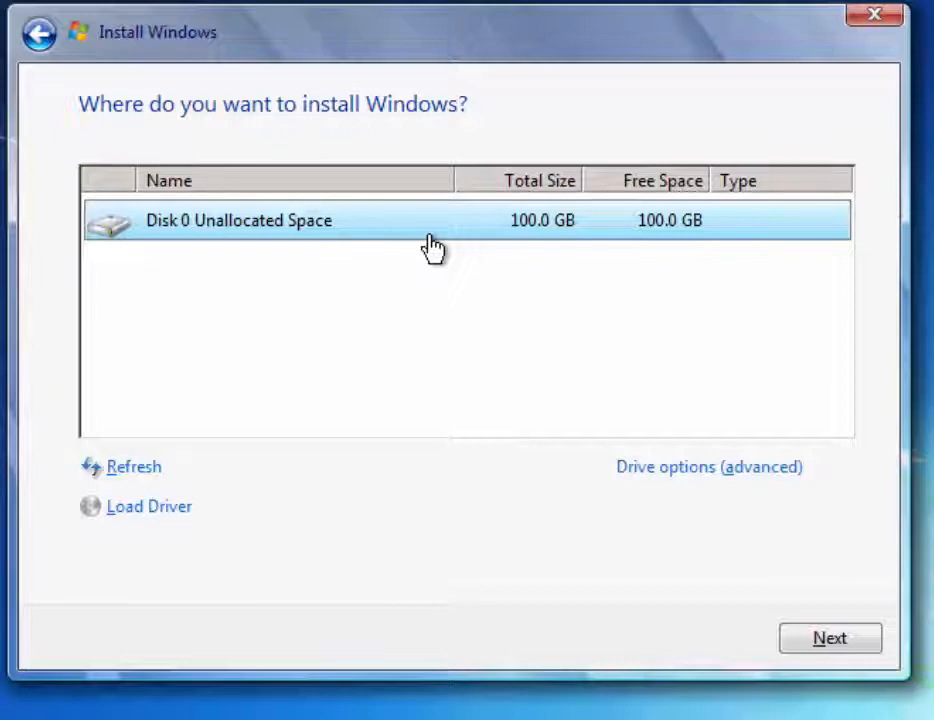
mouse_move(350, 218)
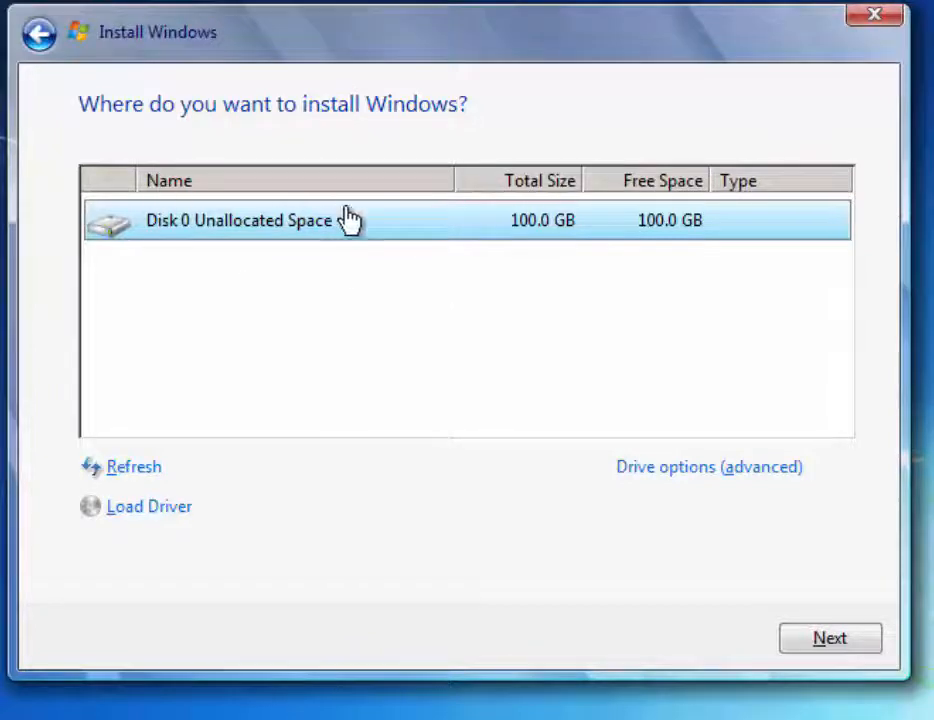
mouse_move(528, 432)
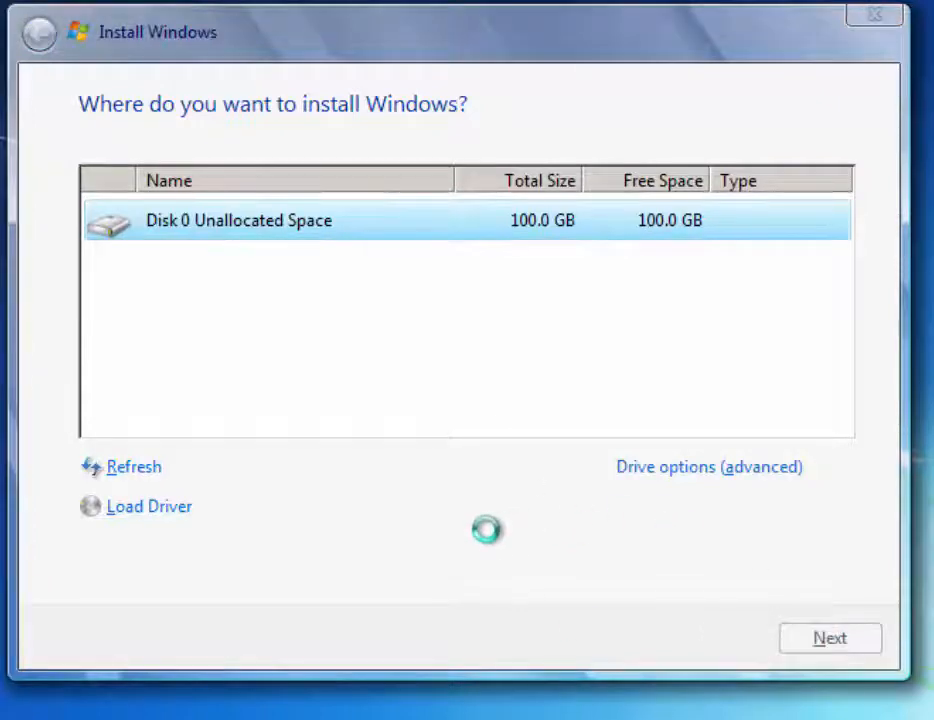
Step: Install Windows 7 onto the Disk 0 unallocated space and wait for the name setup screen
click(830, 638)
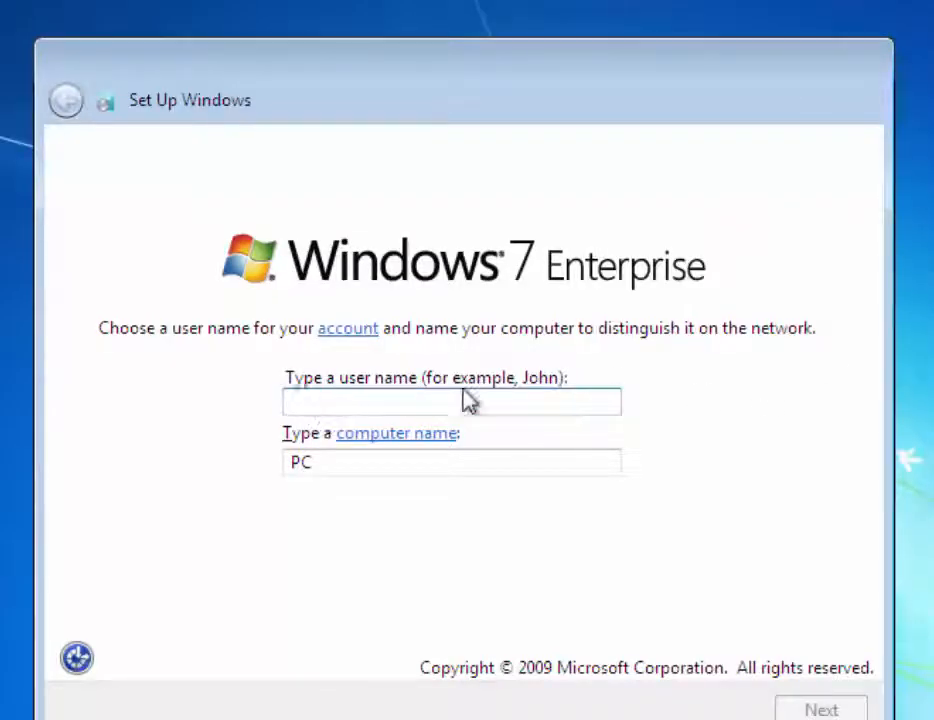
mouse_move(790, 436)
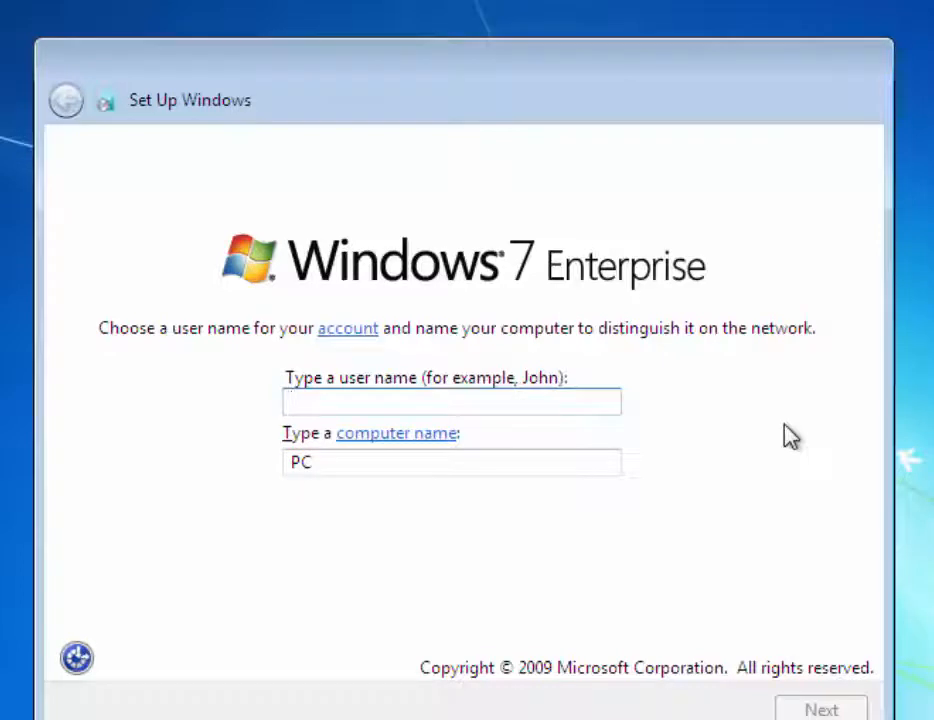
Step: Enter Student as the account user name
click(452, 400)
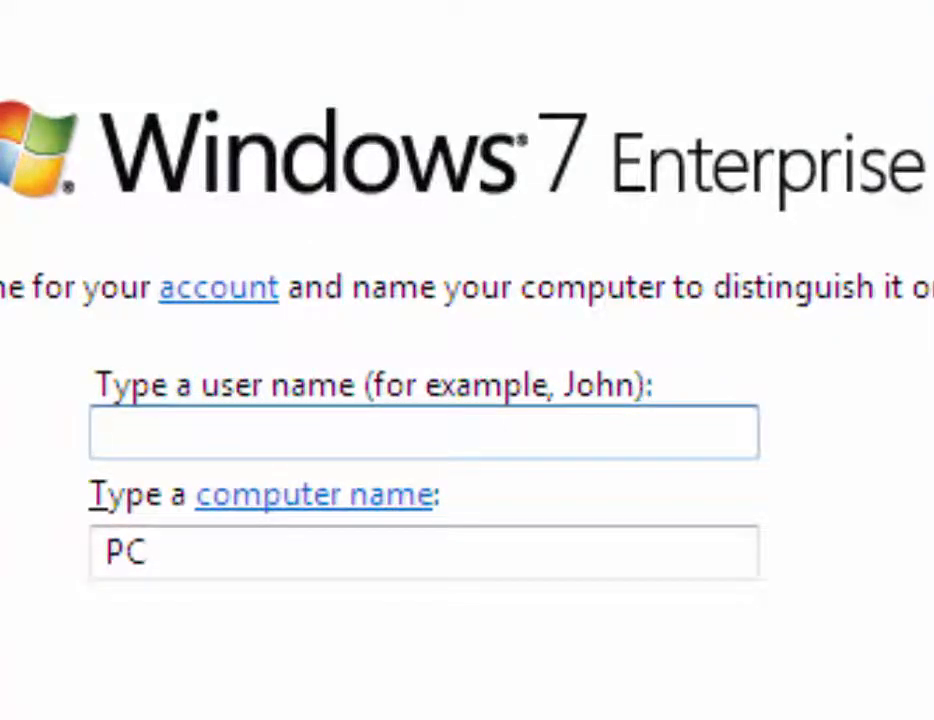
text(S)
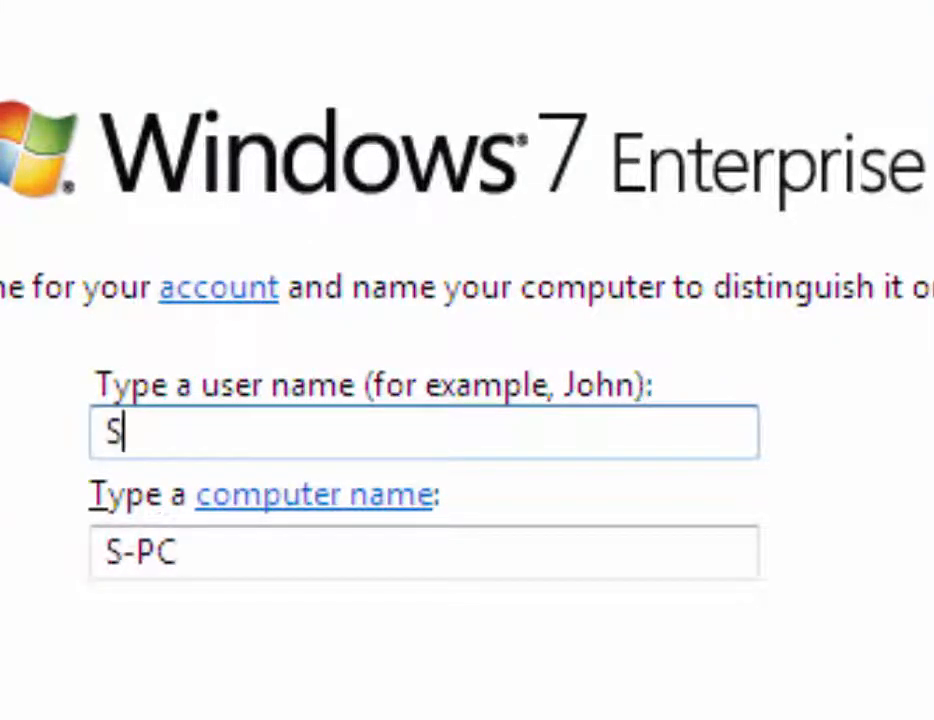
text(tudent)
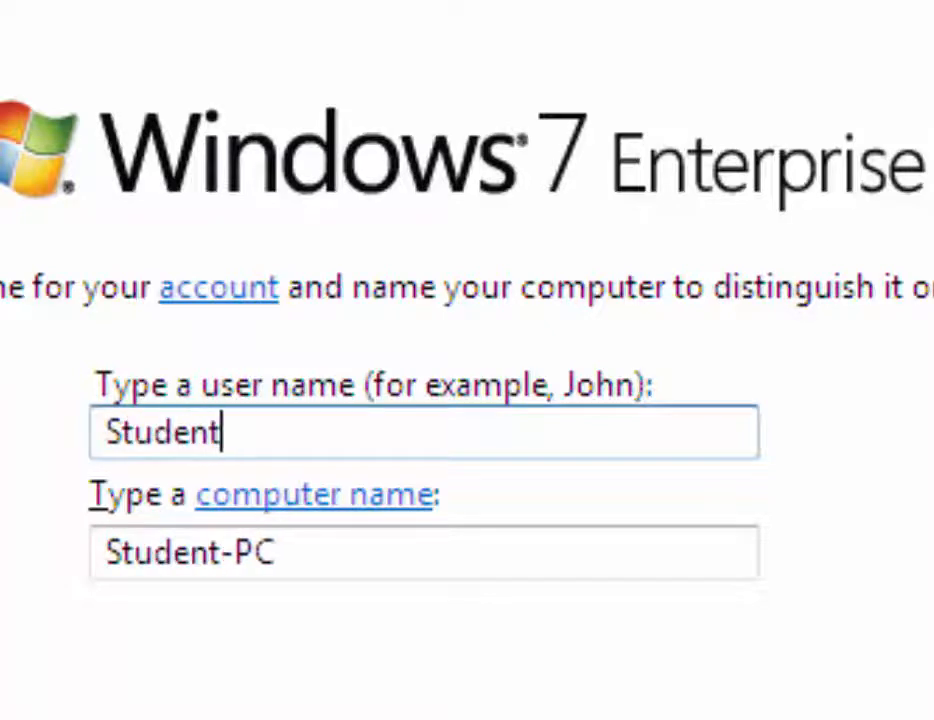
Step: Replace the suggested computer name Student-PC with HINES-Win7-1
triple_click(424, 552)
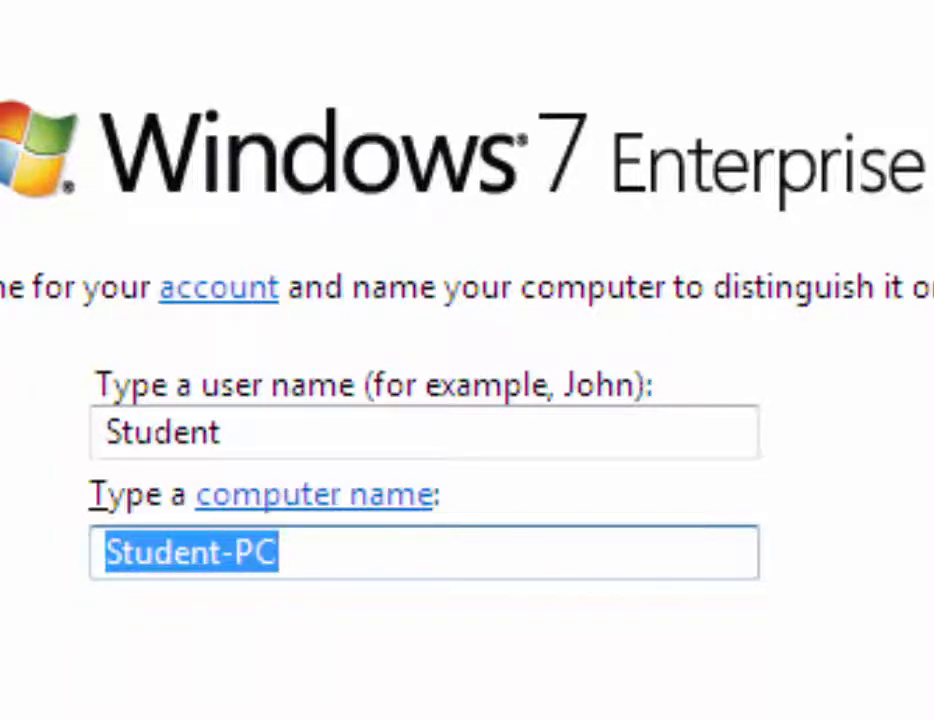
text(HIN)
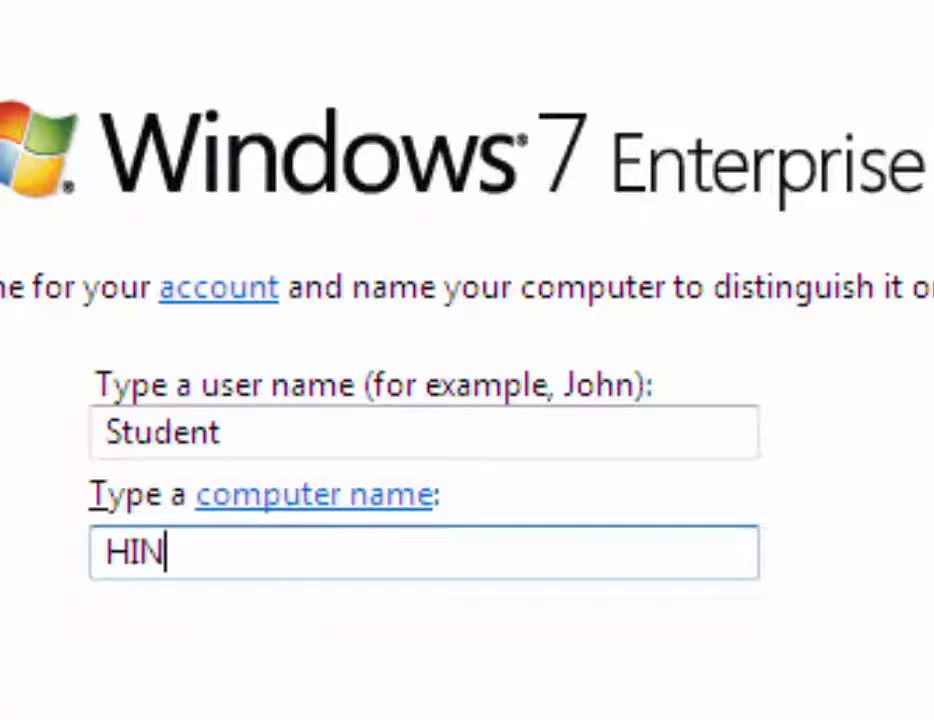
text(ES-)
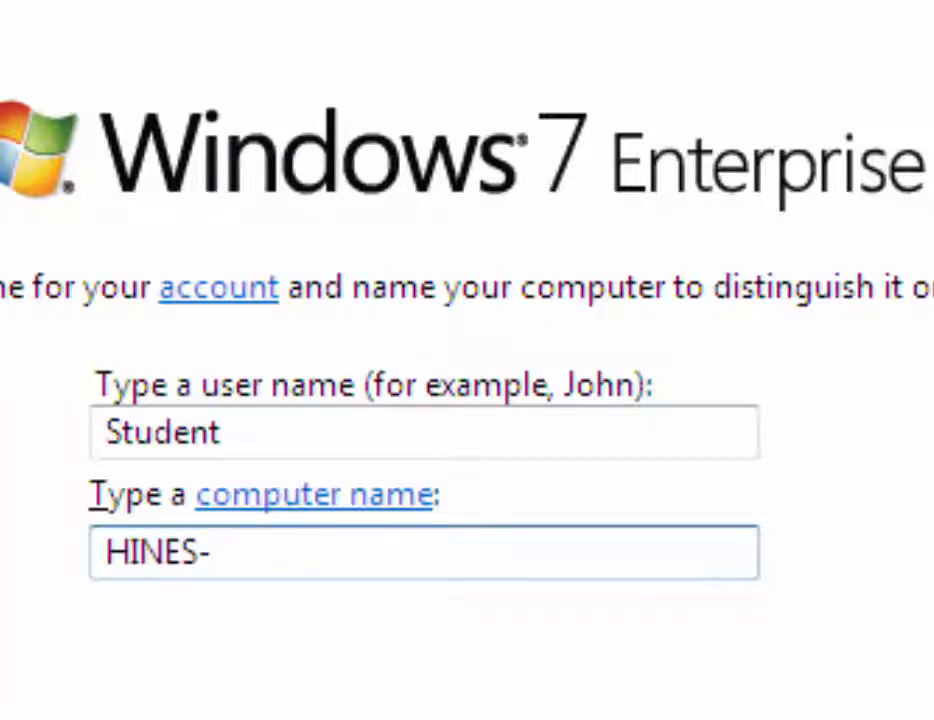
text(W)
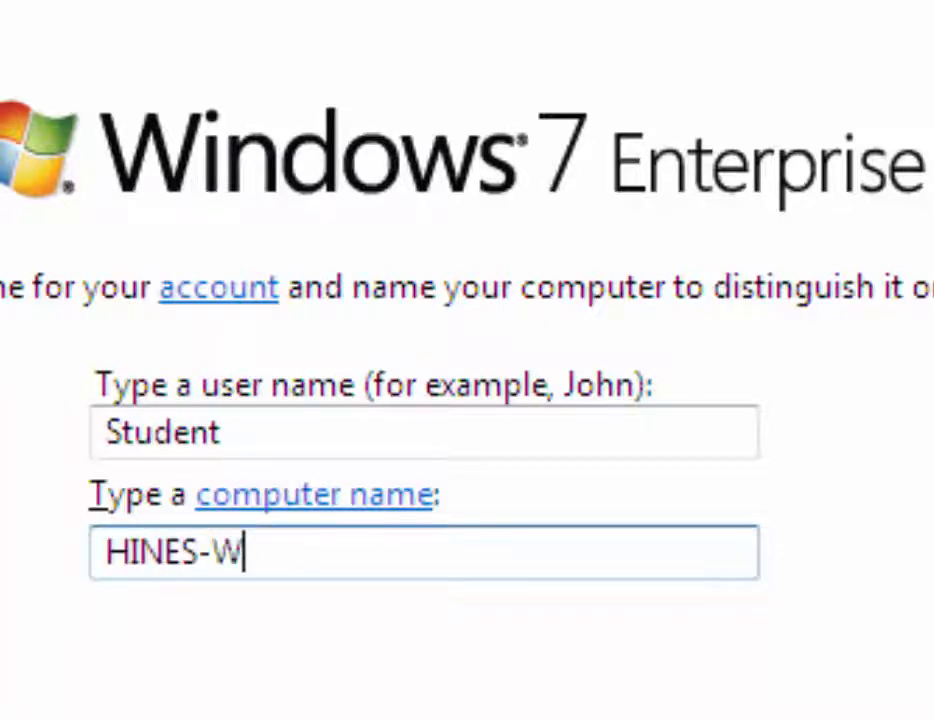
text(in7)
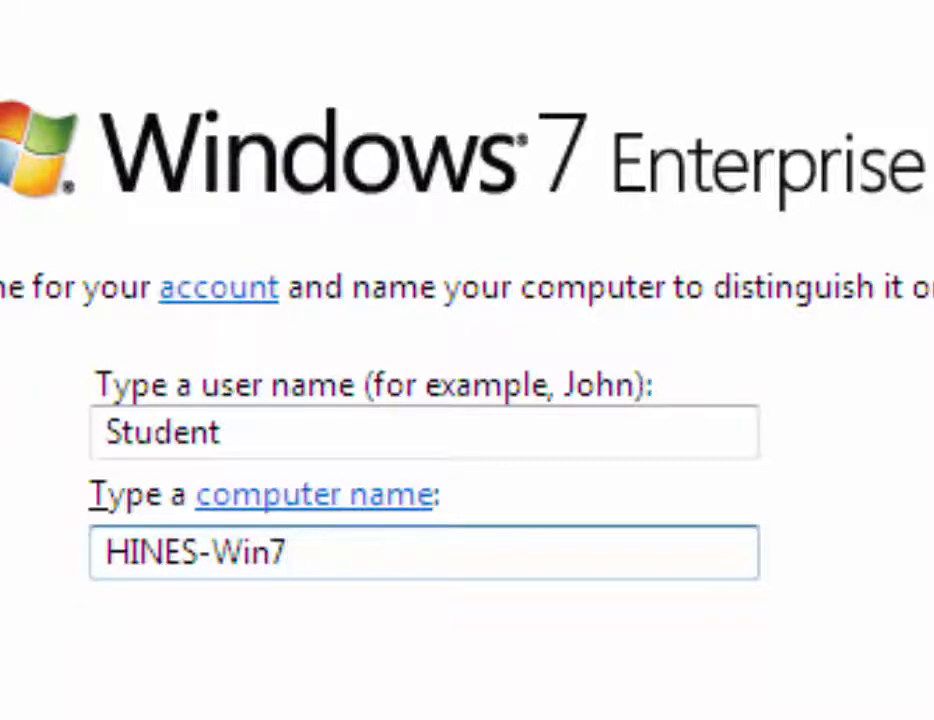
text(-1)
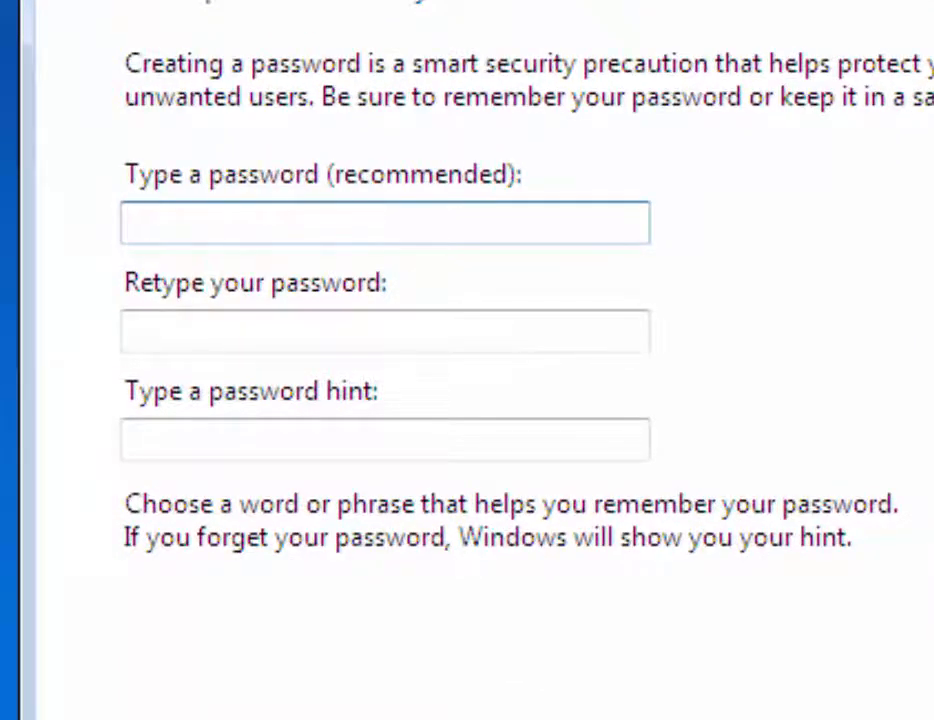
mouse_move(504, 140)
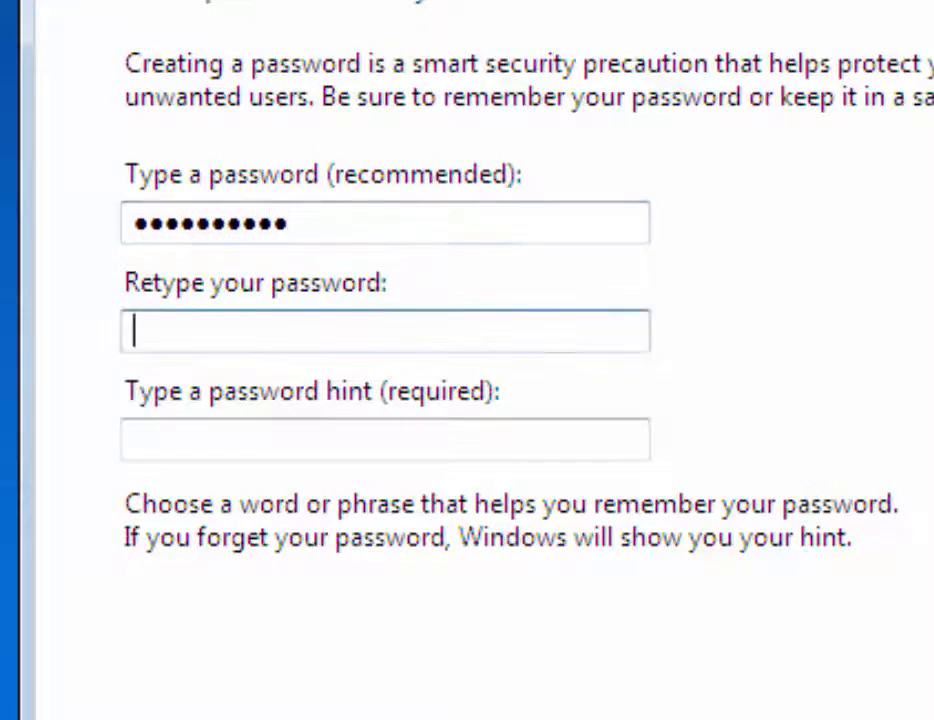
Step: Set the account password with hint 'Password01' and continue to the network location choice
text(•••••)
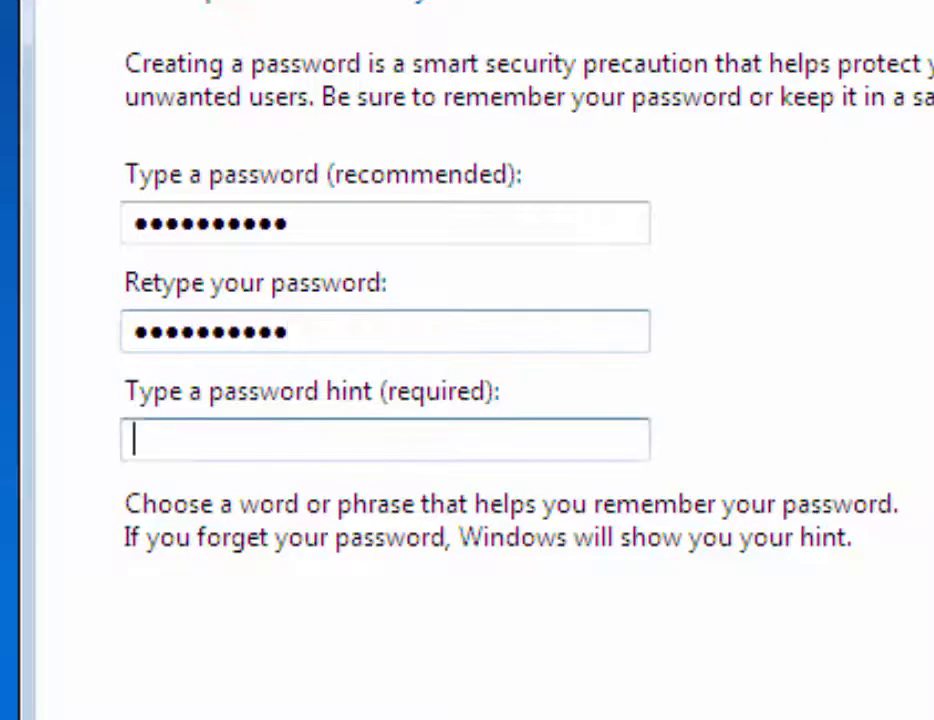
text(P)
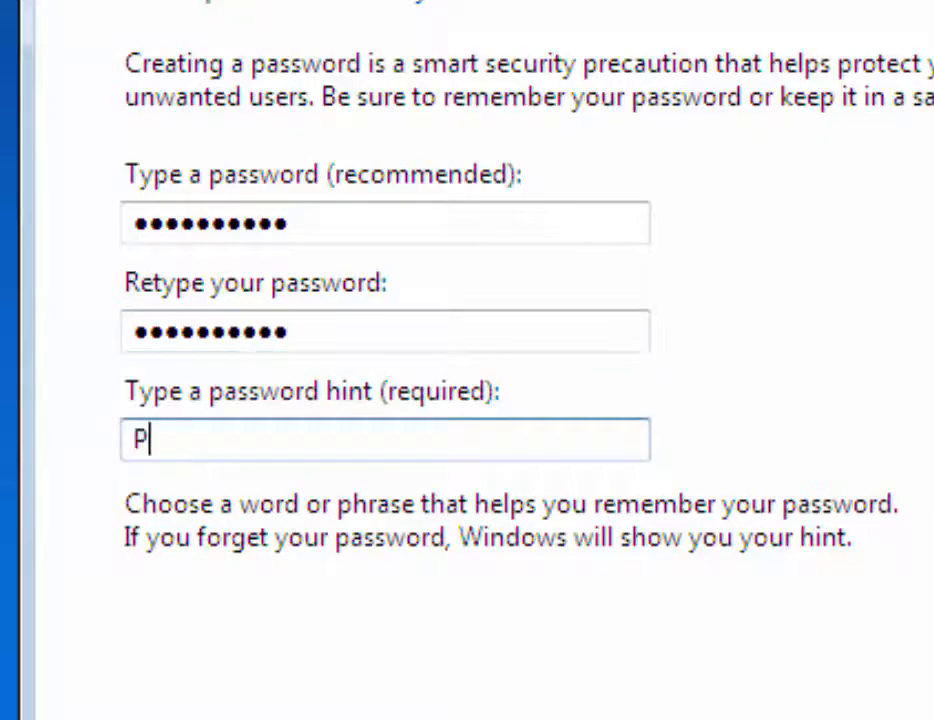
text(asswor)
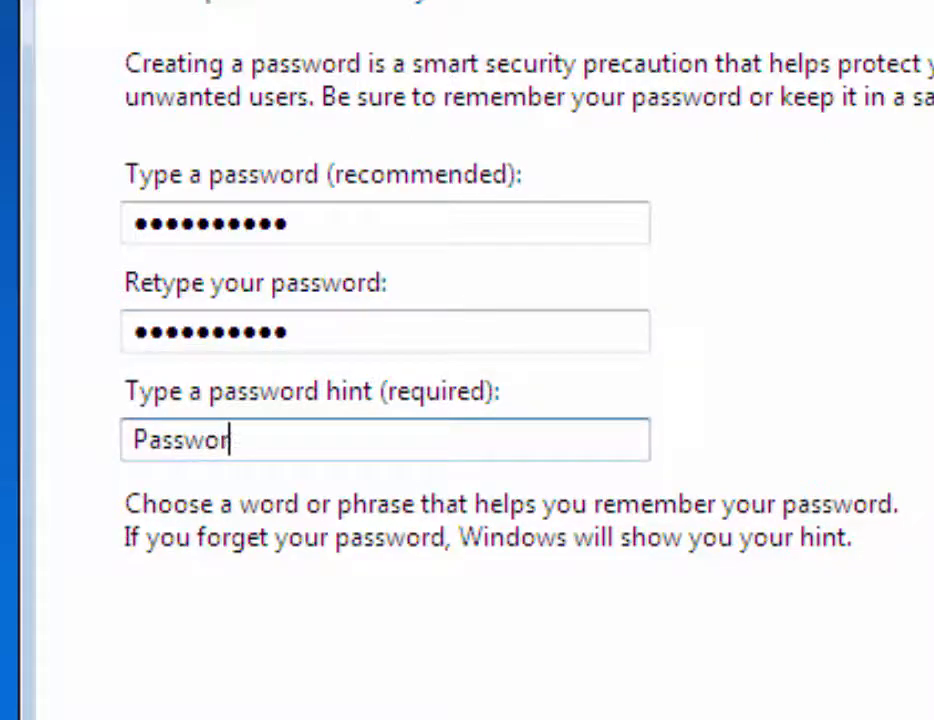
text(d01)
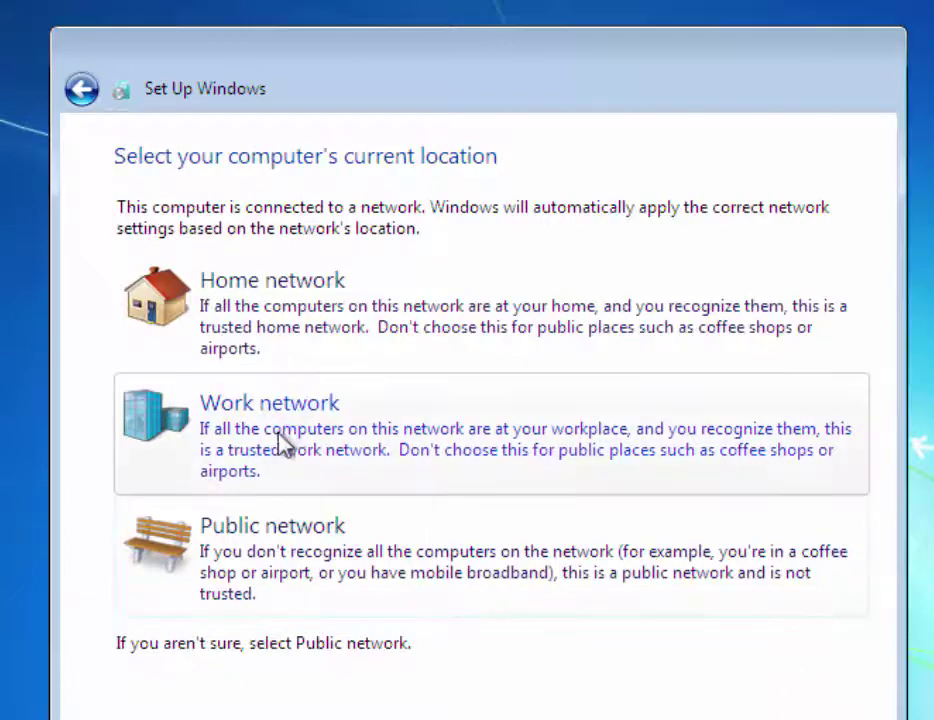
mouse_move(390, 456)
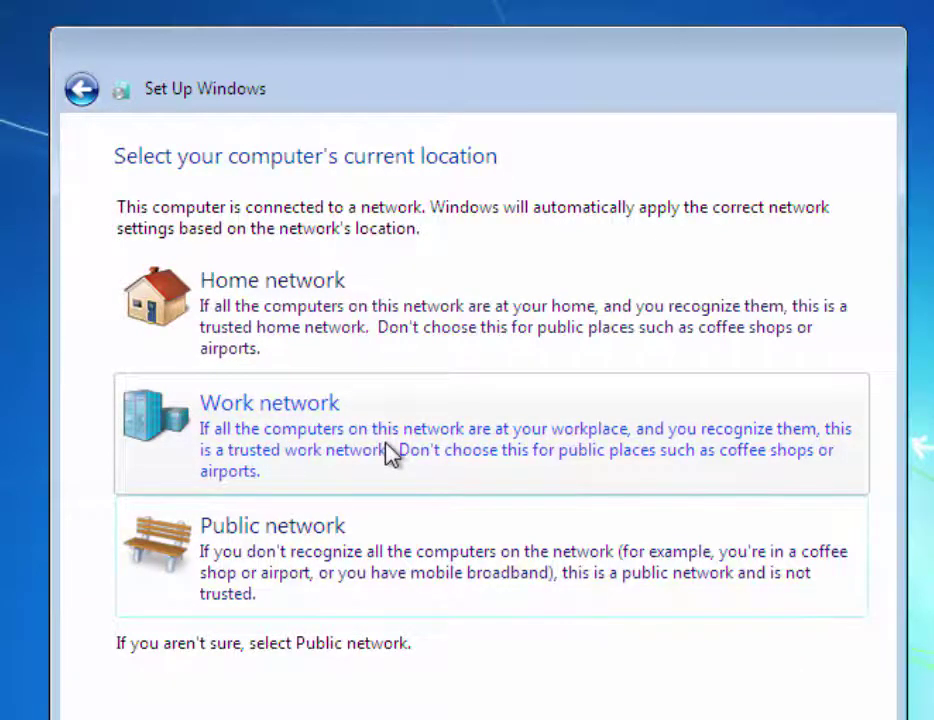
mouse_move(392, 444)
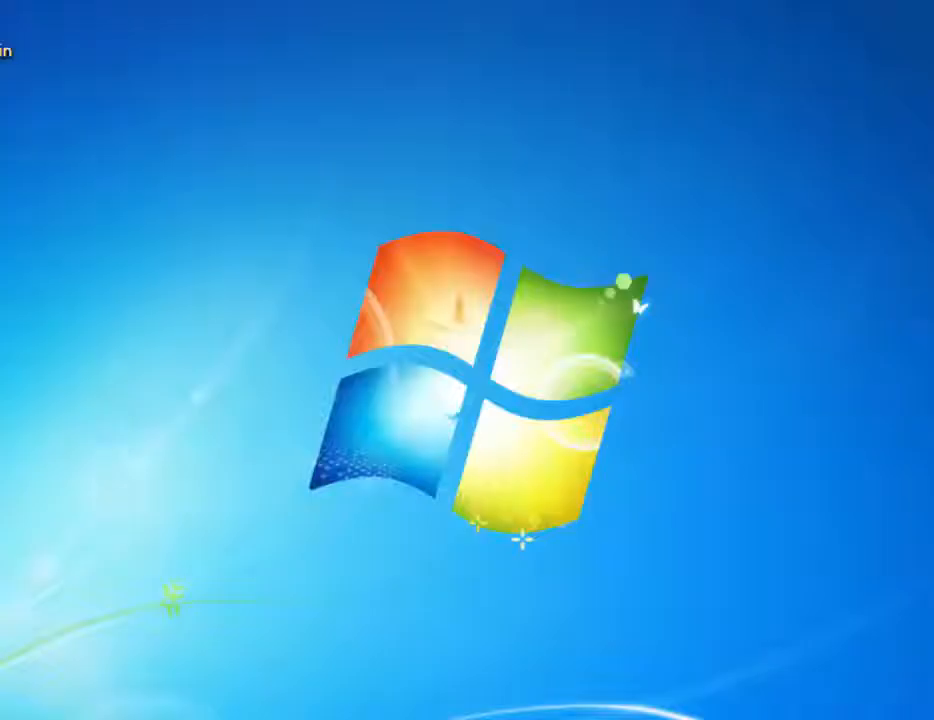
mouse_move(420, 190)
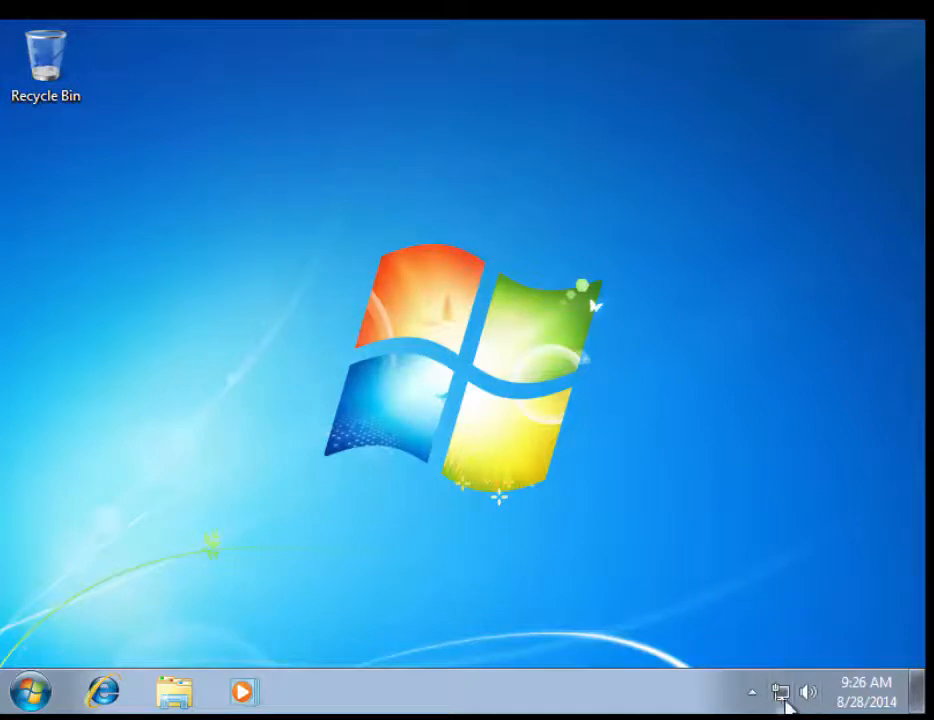
mouse_move(778, 692)
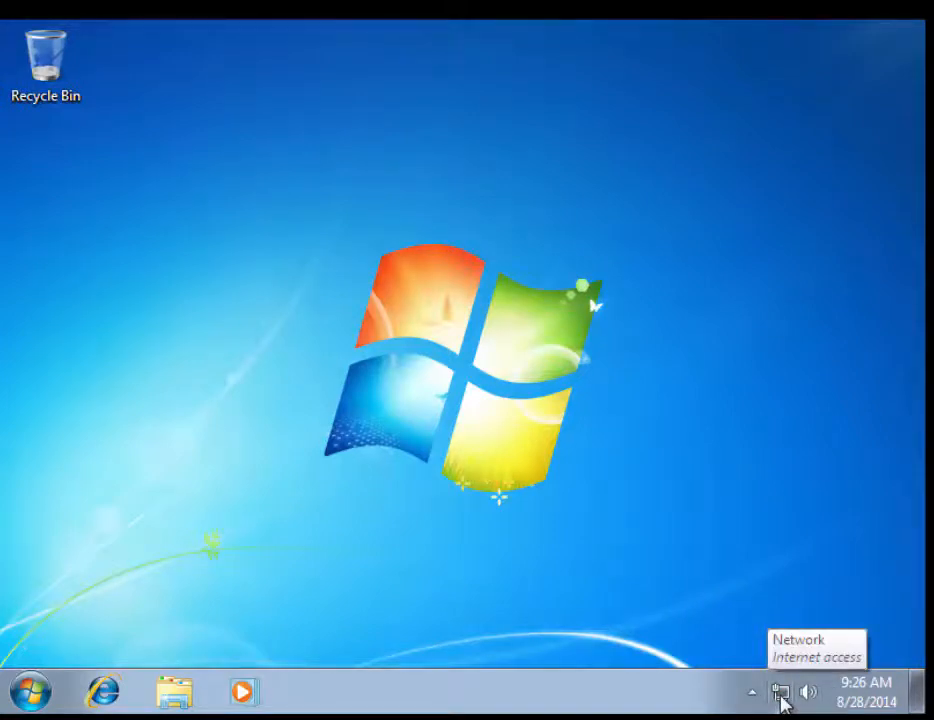
mouse_move(444, 584)
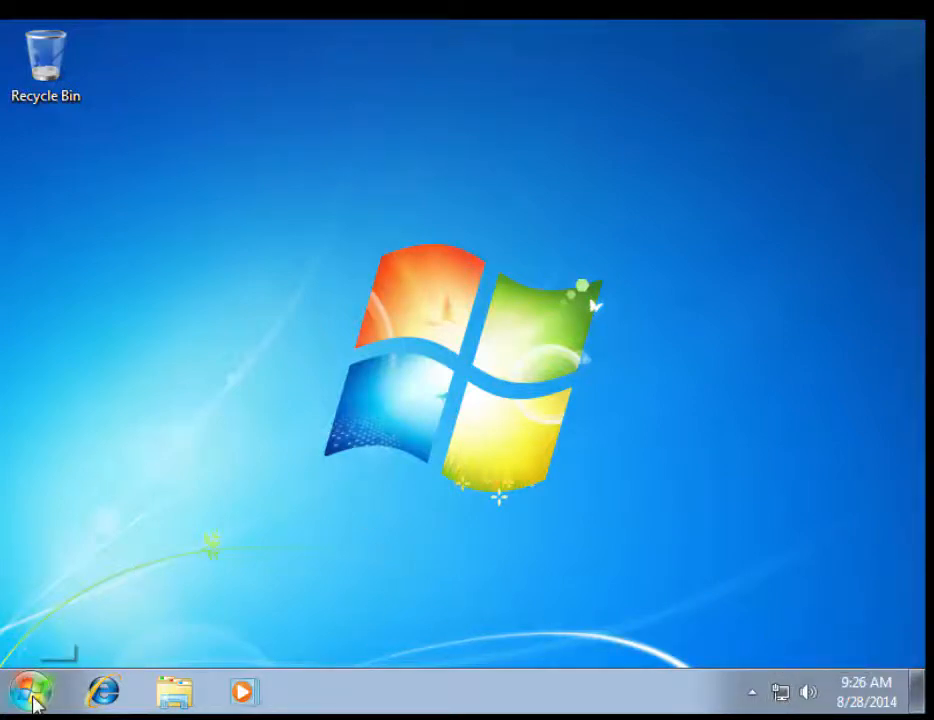
Step: Launch Windows Update from Start > All Programs on the new desktop
click(24, 692)
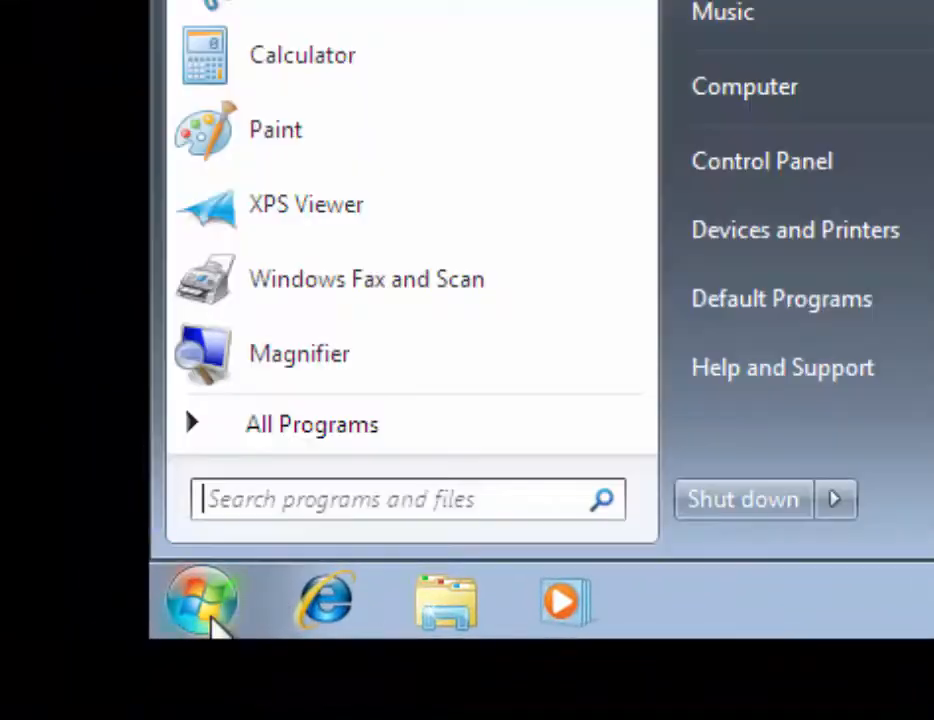
click(312, 424)
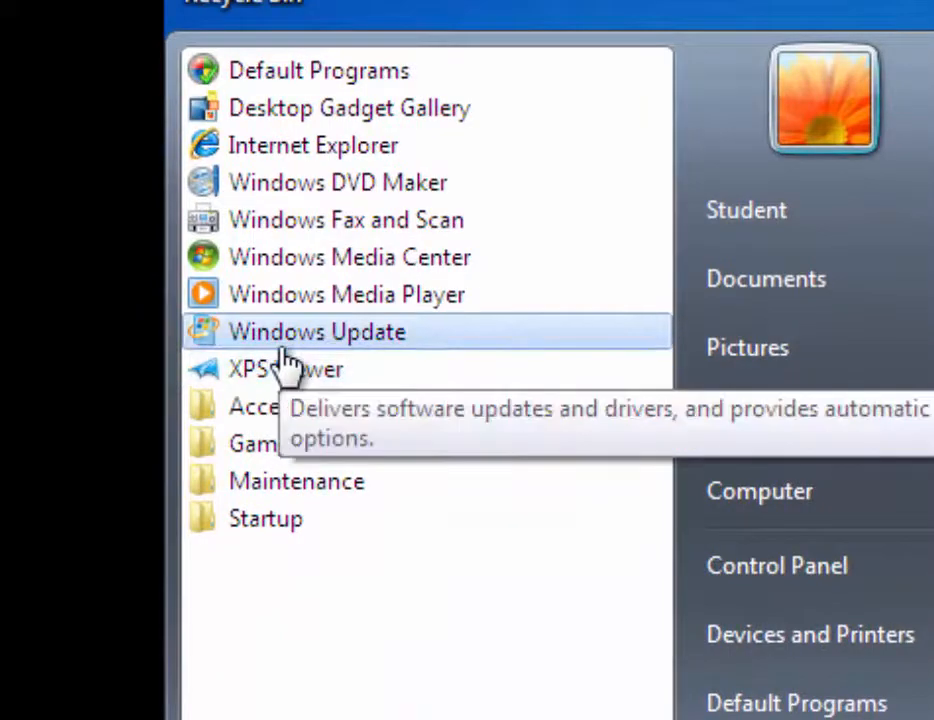
click(316, 332)
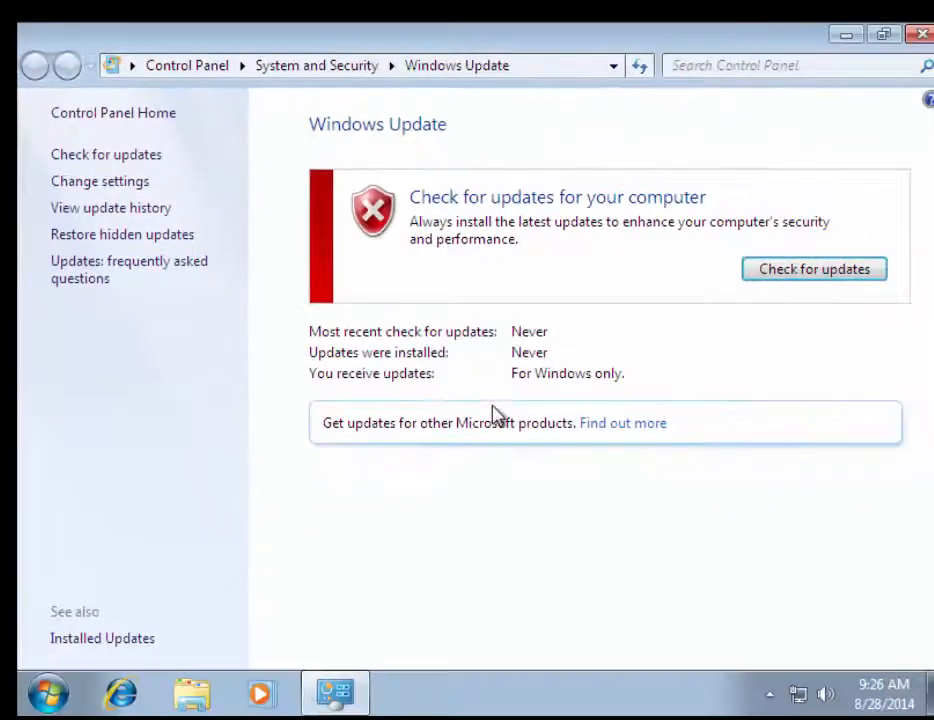
Step: Start Windows Update checking for available updates
click(812, 268)
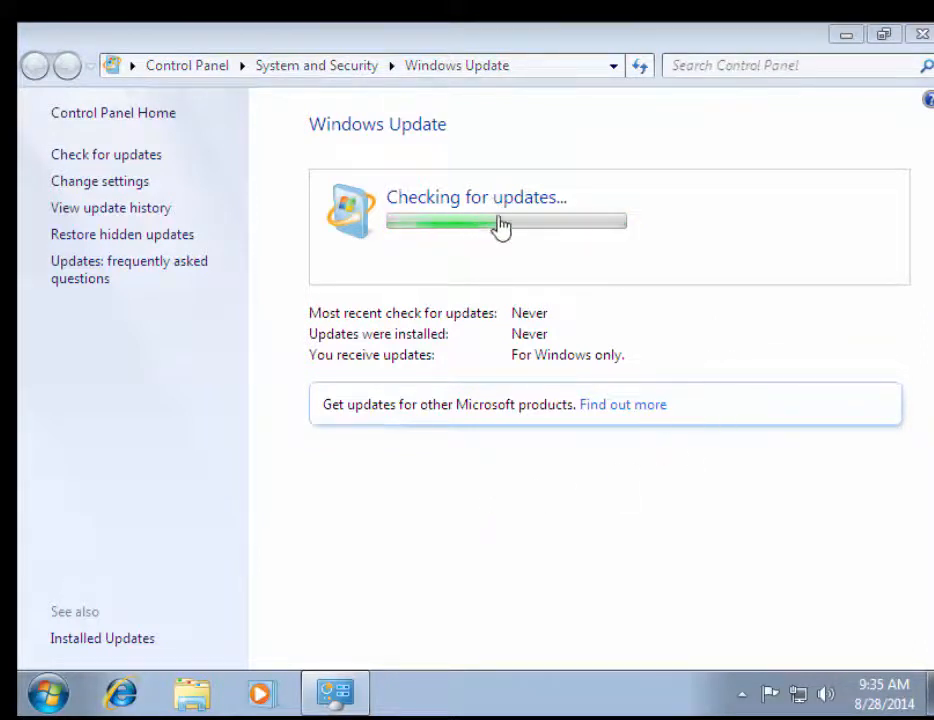
mouse_move(664, 248)
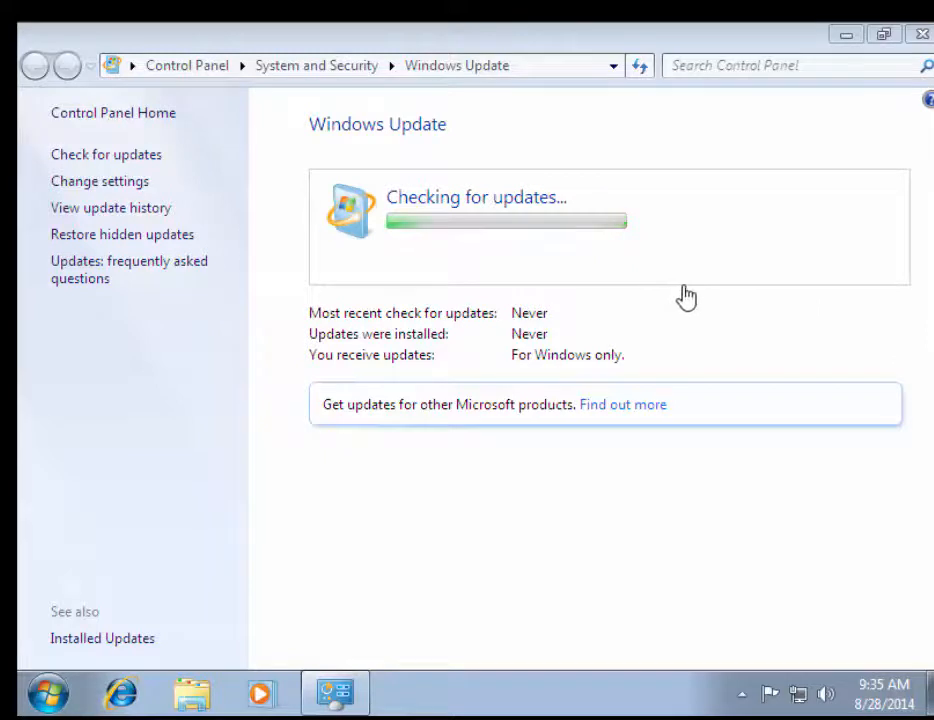
mouse_move(584, 308)
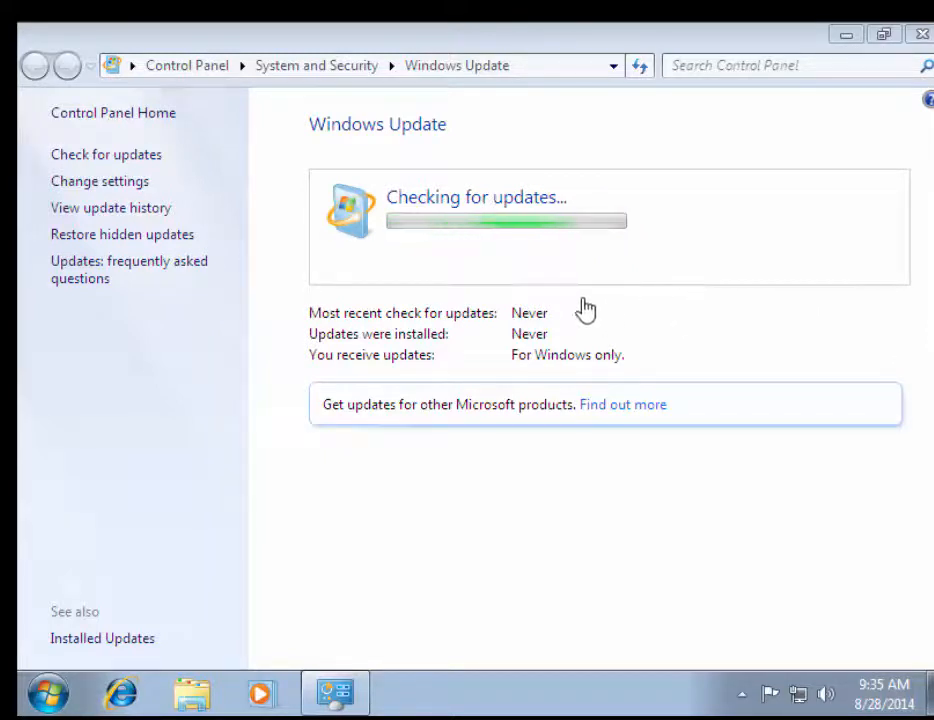
mouse_move(600, 364)
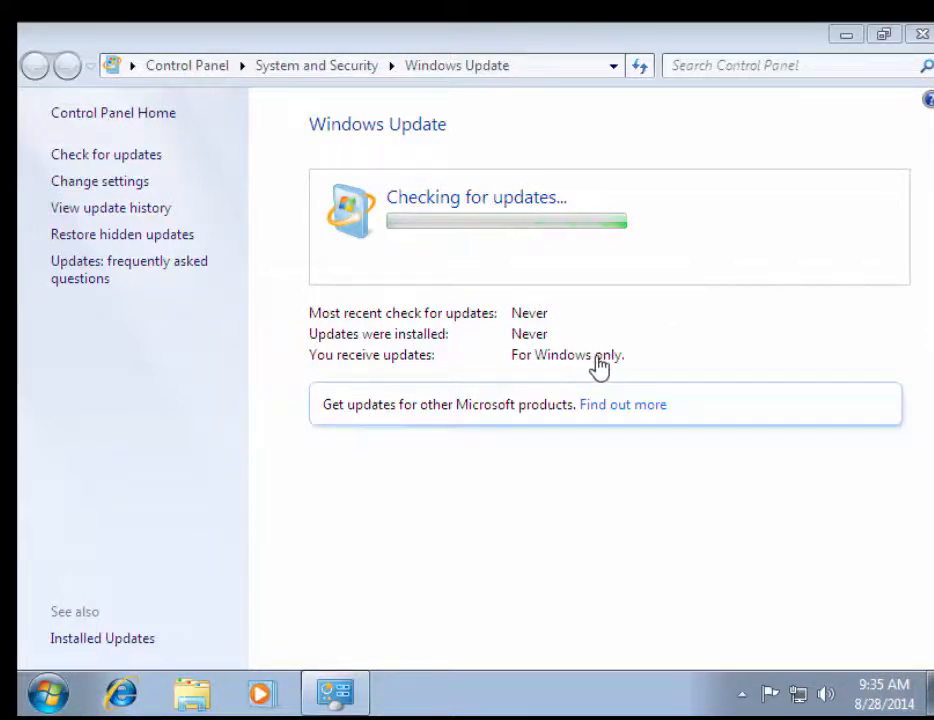